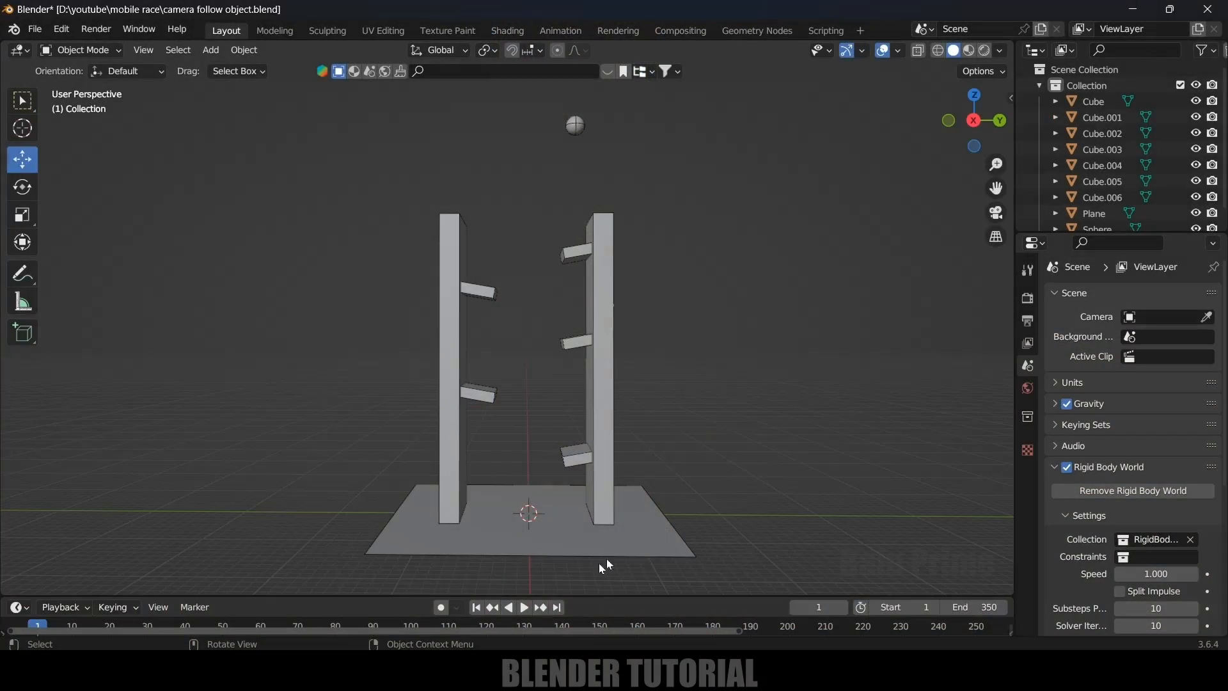
Play the rigid-body simulation of the ball dropping between the towers, stop it, and return to frame 1.
{"action": "left_click", "coordinate": [523, 606]}
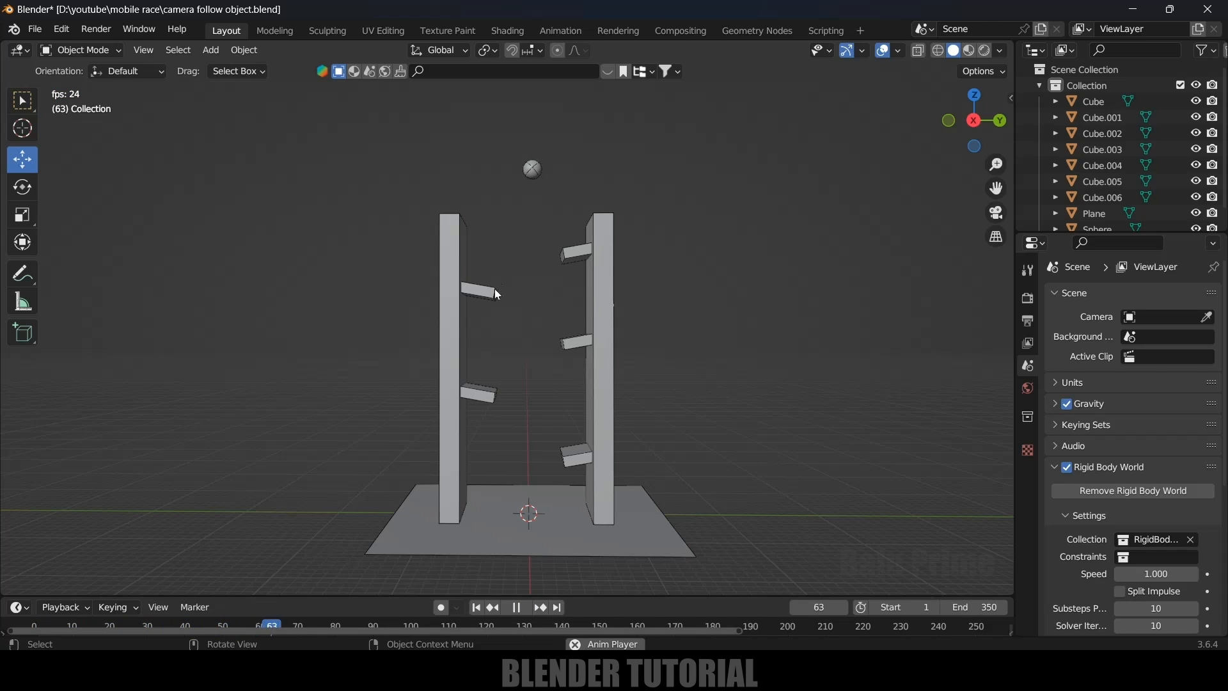
{"action": "left_click", "coordinate": [516, 606]}
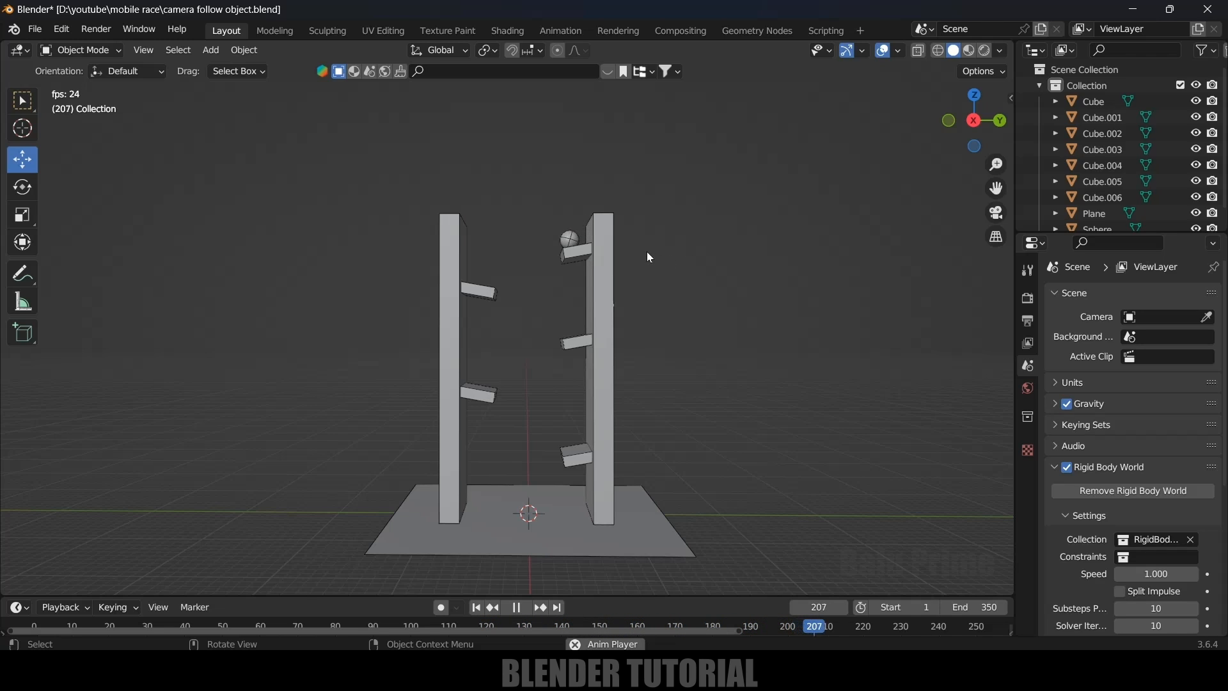
{"action": "left_click", "coordinate": [515, 606]}
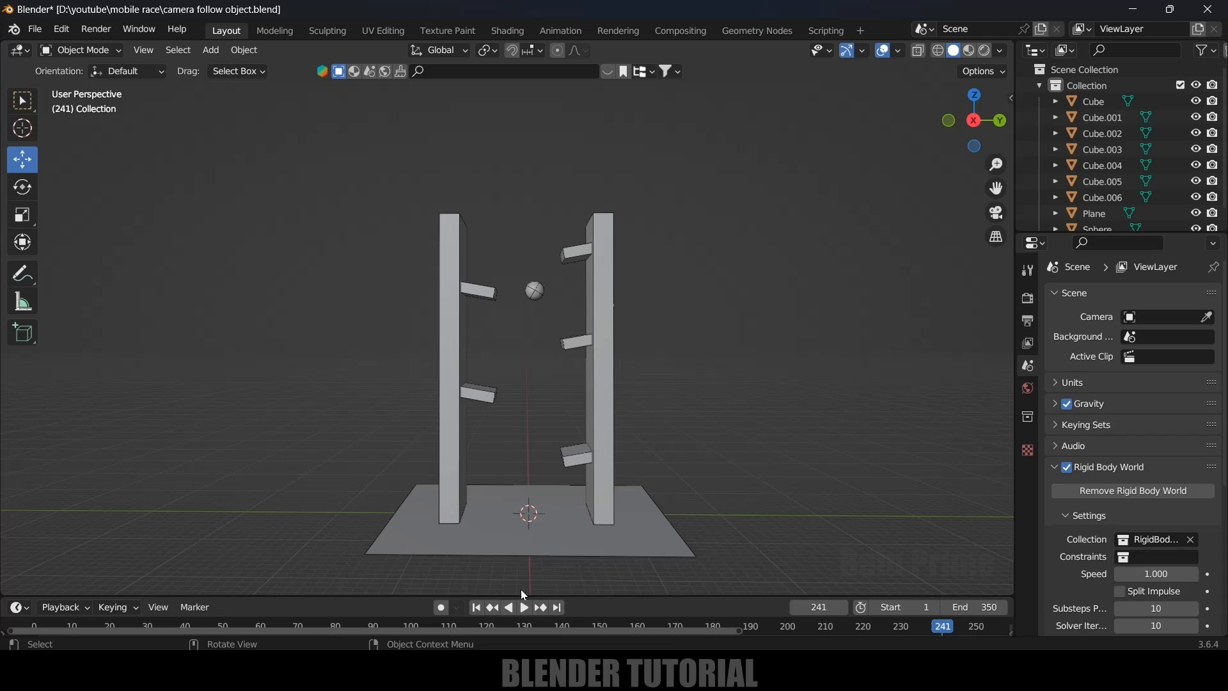
{"action": "left_click", "coordinate": [476, 609]}
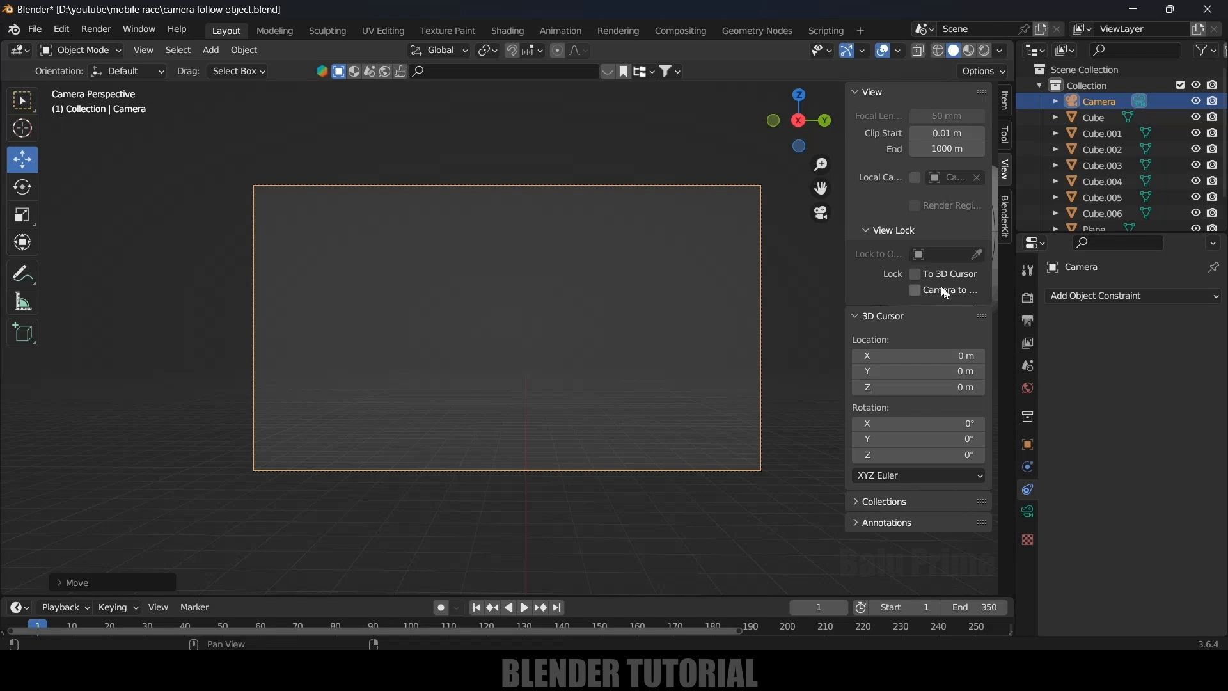
Enable View Lock to 3D Cursor and Camera to View, then pan so the ball is centred in the camera frame.
{"action": "left_click", "coordinate": [913, 274]}
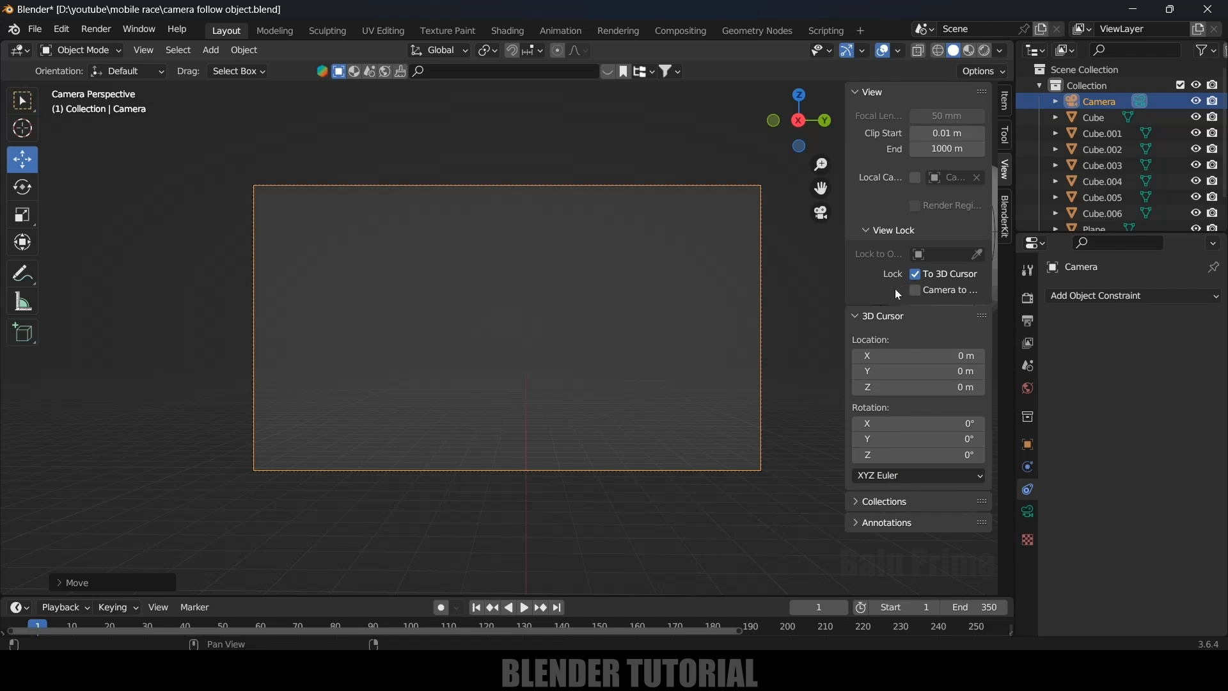
{"action": "left_click", "coordinate": [913, 290]}
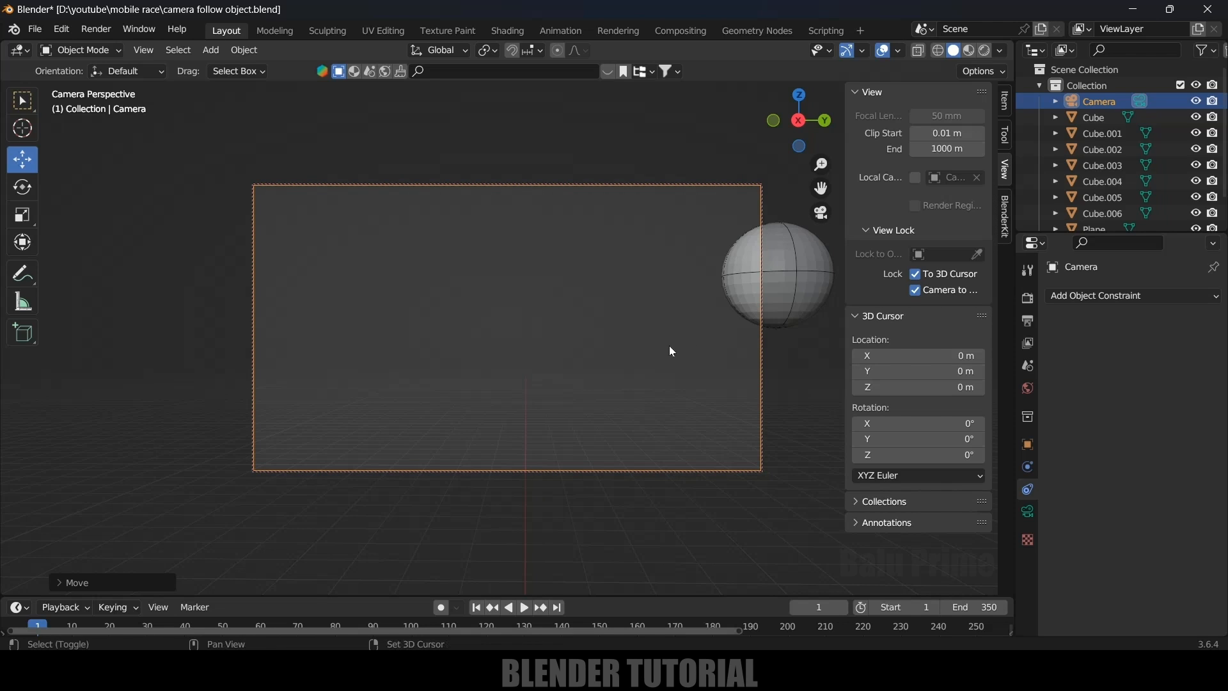
{"action": "left_click_drag", "start_coordinate": [775, 274], "coordinate": [562, 281]}
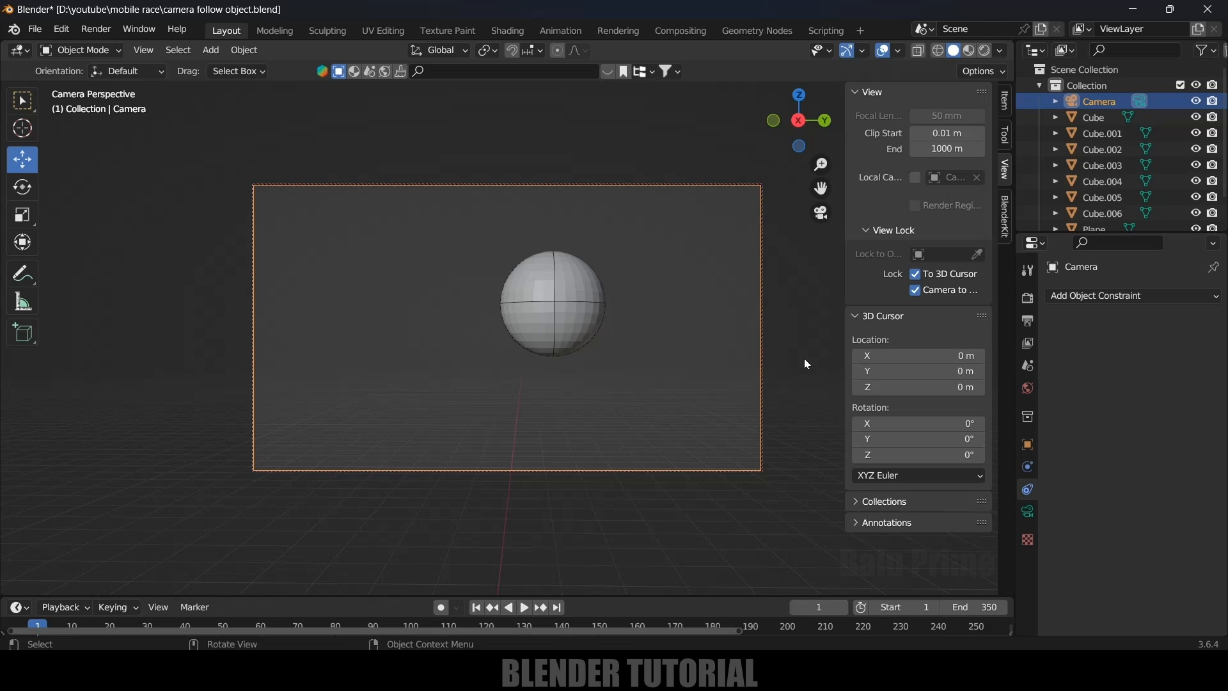
{"action": "left_click", "coordinate": [523, 607]}
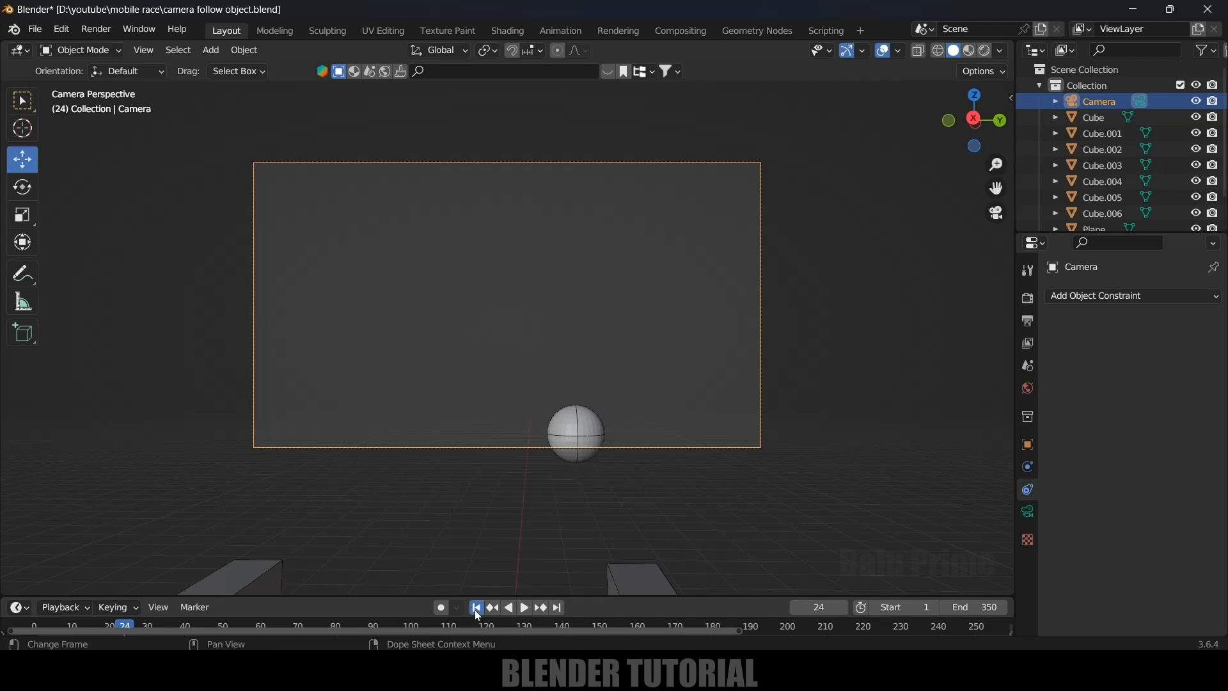
Jump the timeline back to frame 1 after watching the ball fall out of the fixed frame.
{"action": "left_click", "coordinate": [476, 606]}
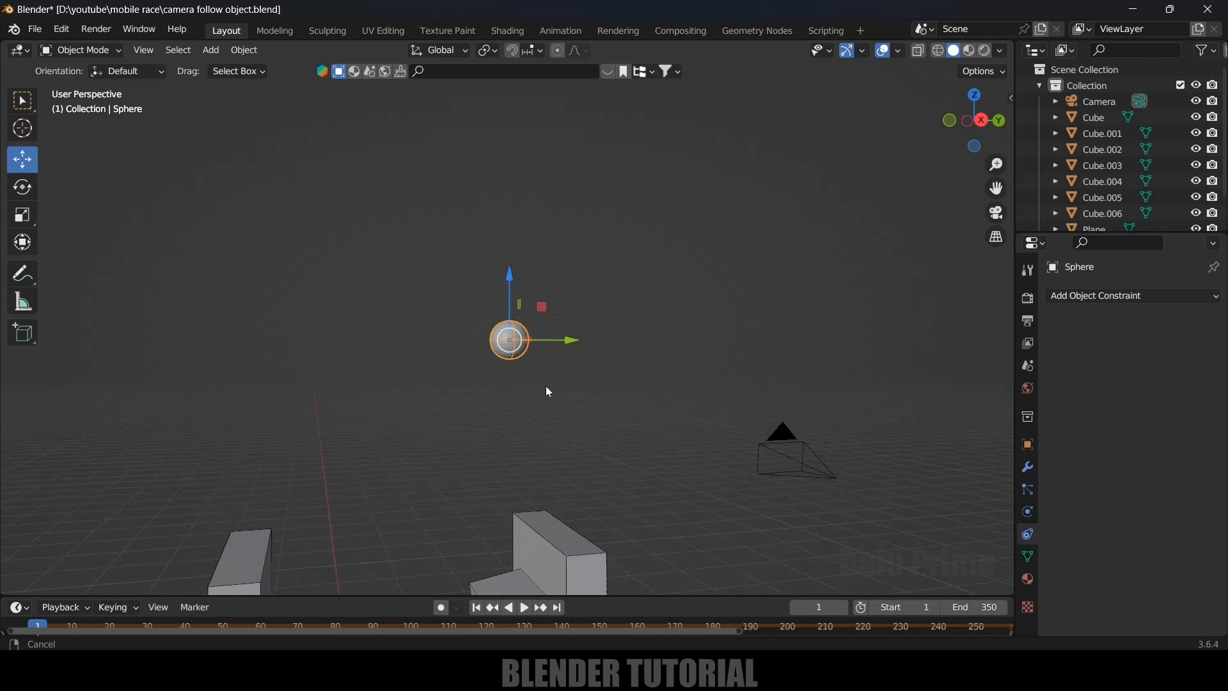
Snap the 3D cursor to the centre of the selected sphere via Cursor to Selected.
{"action": "key", "text": "shift+s"}
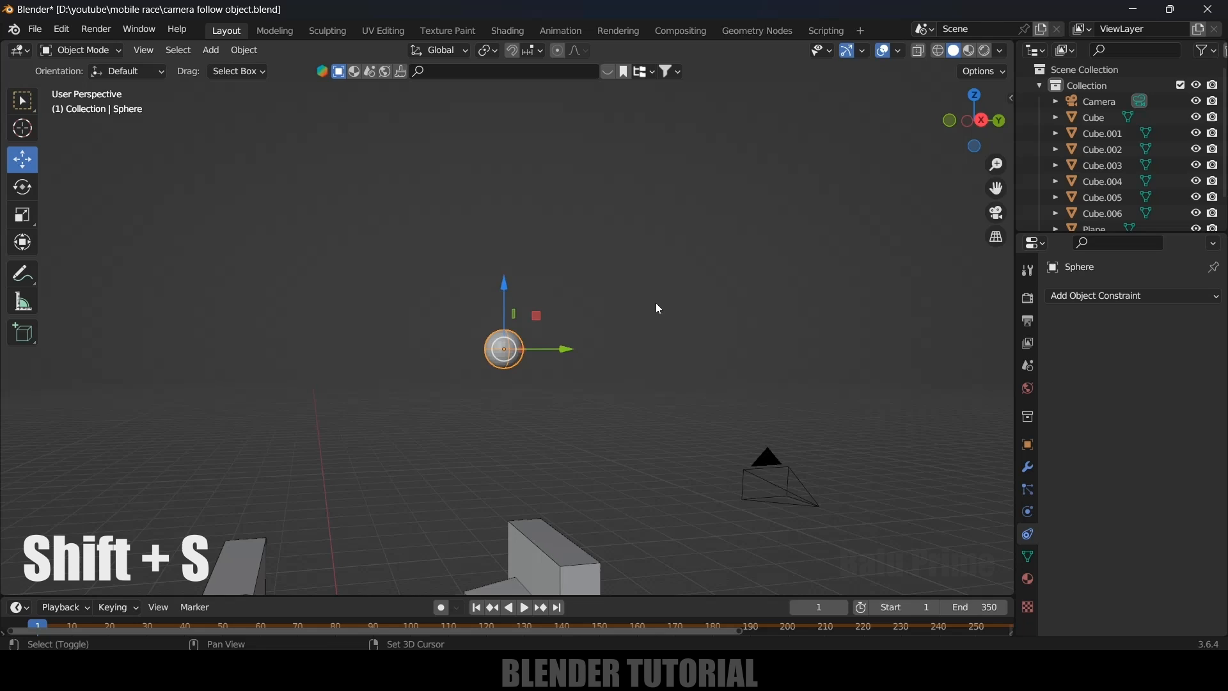
{"action": "key", "text": "shift+s"}
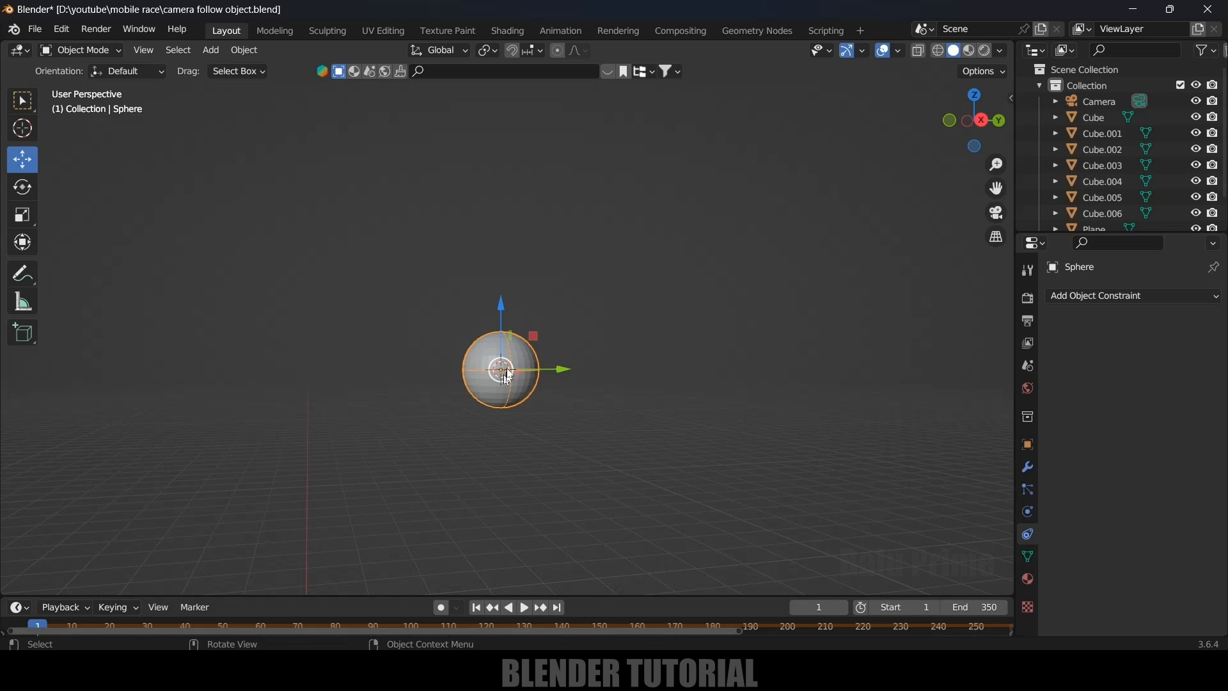
{"action": "mouse_move", "coordinate": [575, 408]}
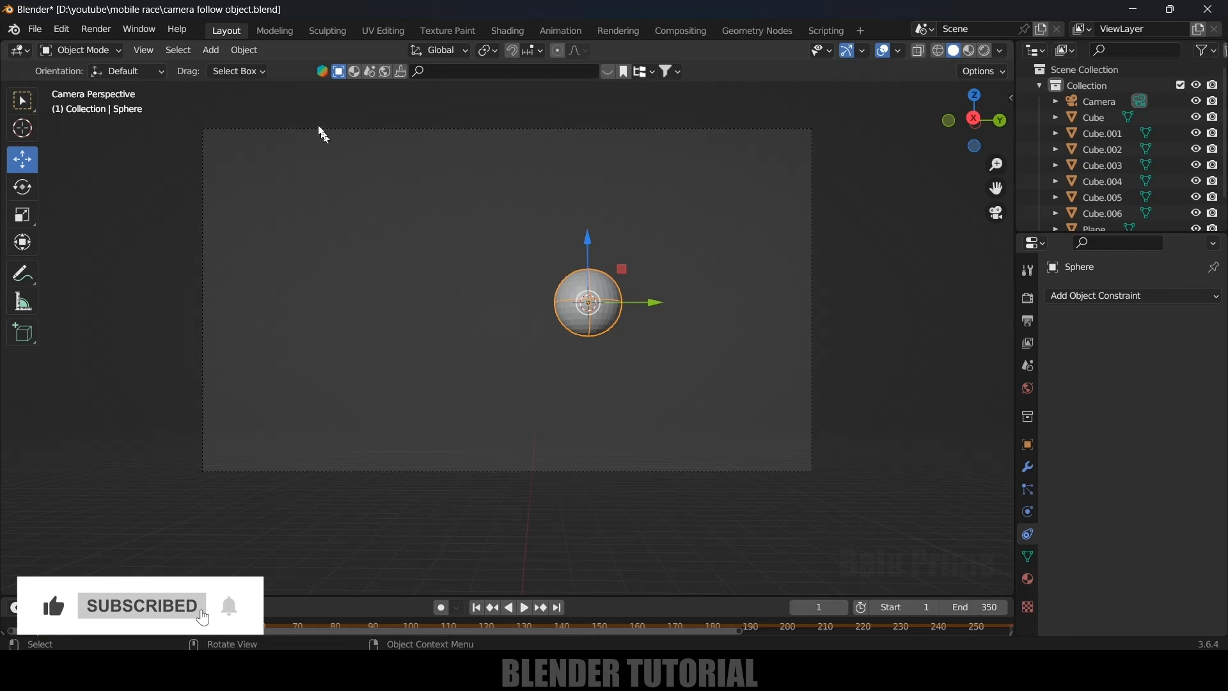
Add a Plain Axes empty at the 3D cursor and shift-select the camera with it.
{"action": "left_click", "coordinate": [210, 50]}
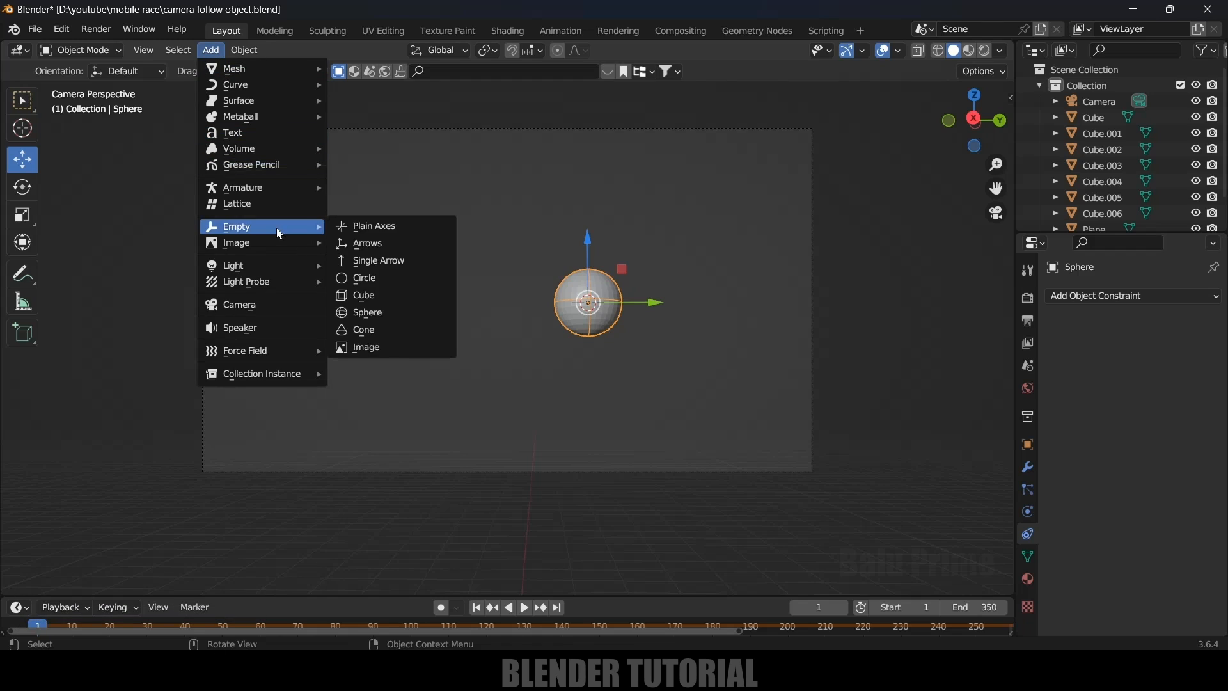
{"action": "left_click", "coordinate": [373, 226]}
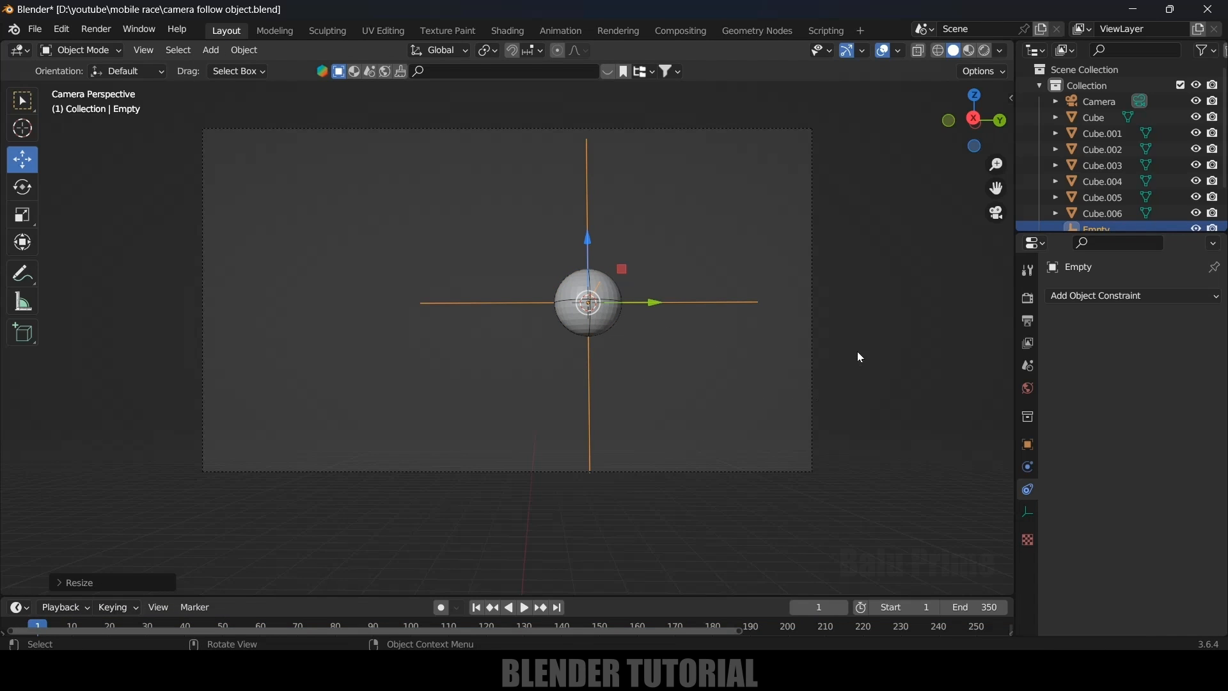
{"action": "left_click", "coordinate": [1099, 101]}
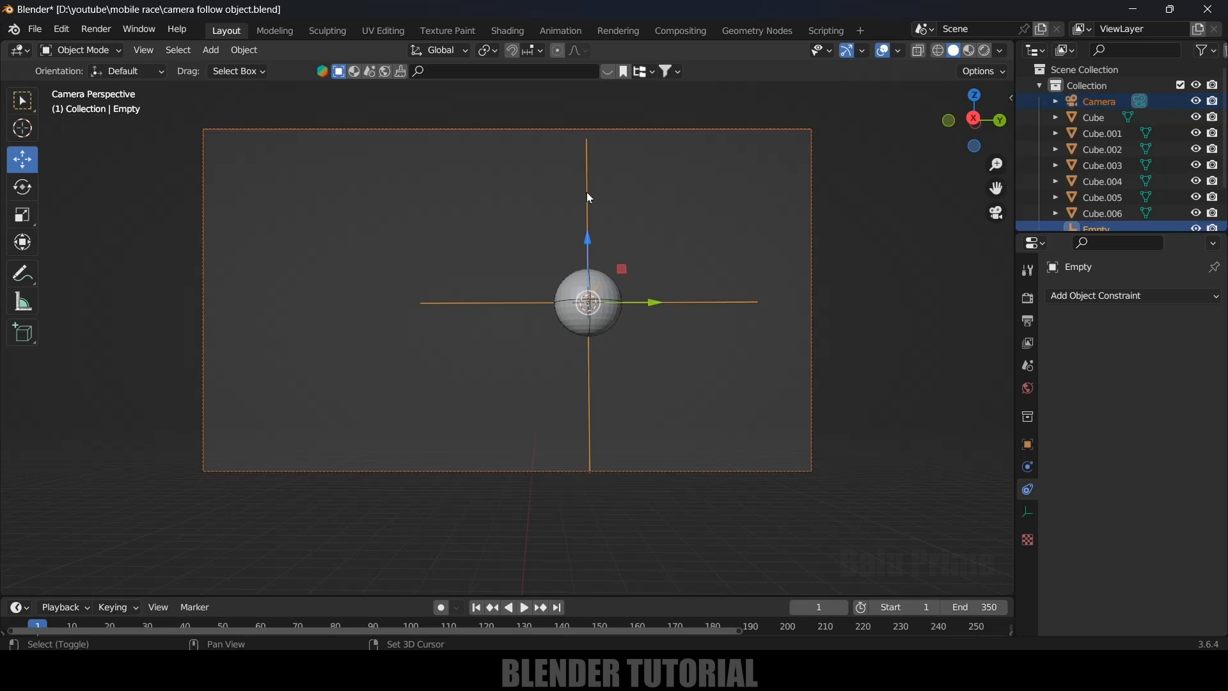
Parent the camera to the empty (Ctrl+P Object), test playback, and return to frame 1.
{"action": "key", "text": "ctrl+p"}
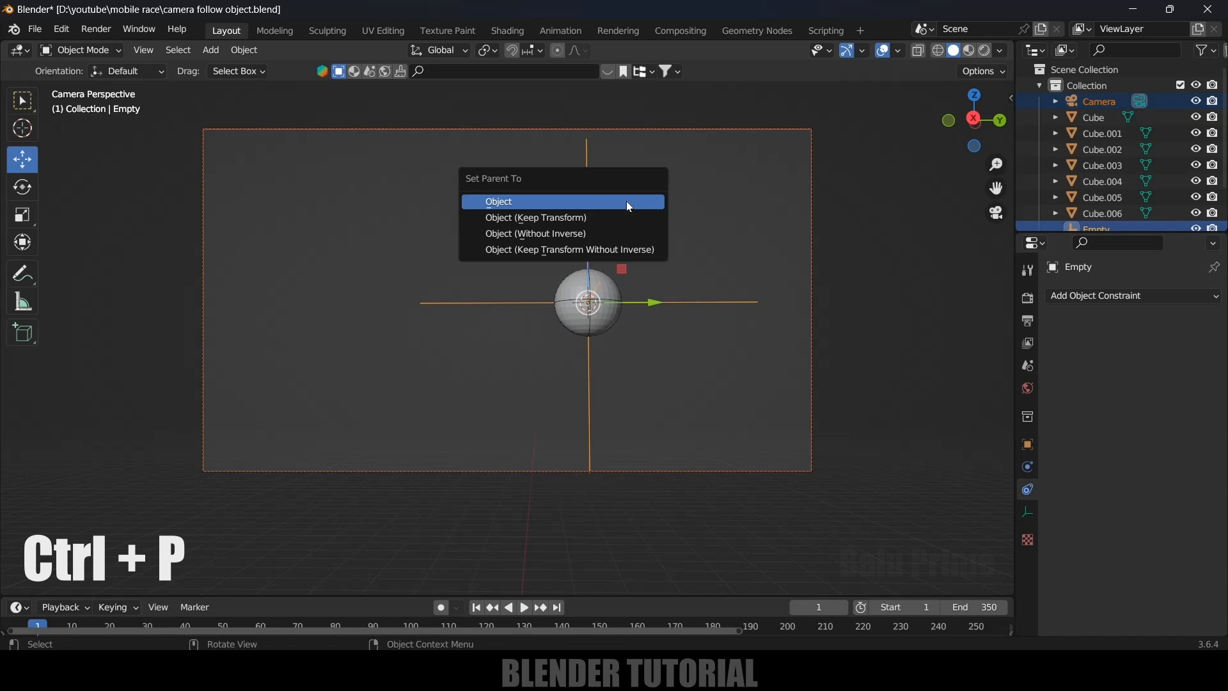
{"action": "left_click", "coordinate": [497, 201]}
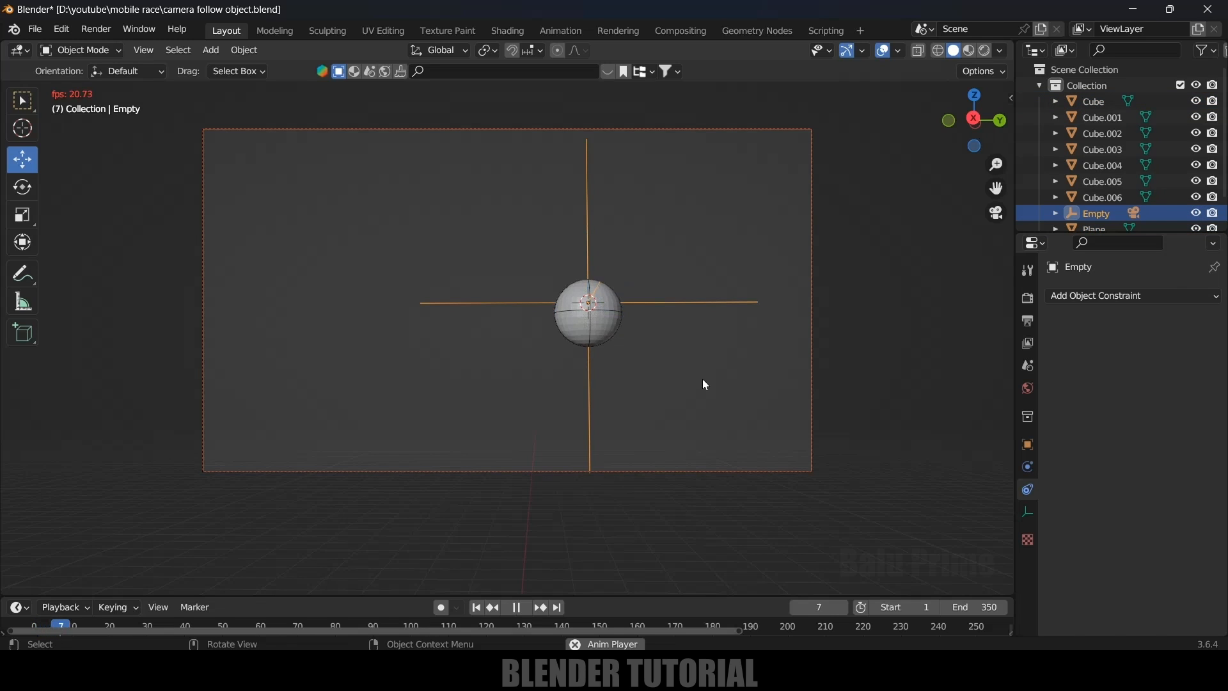
{"action": "left_click", "coordinate": [515, 606]}
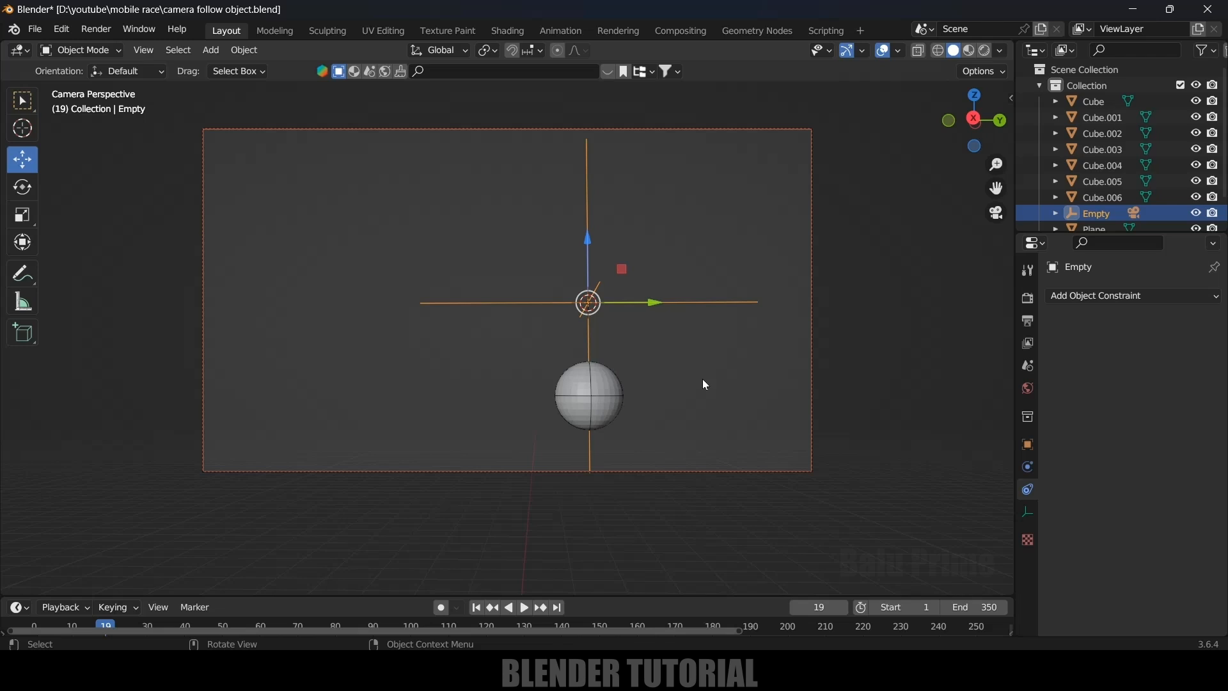
{"action": "mouse_move", "coordinate": [724, 383]}
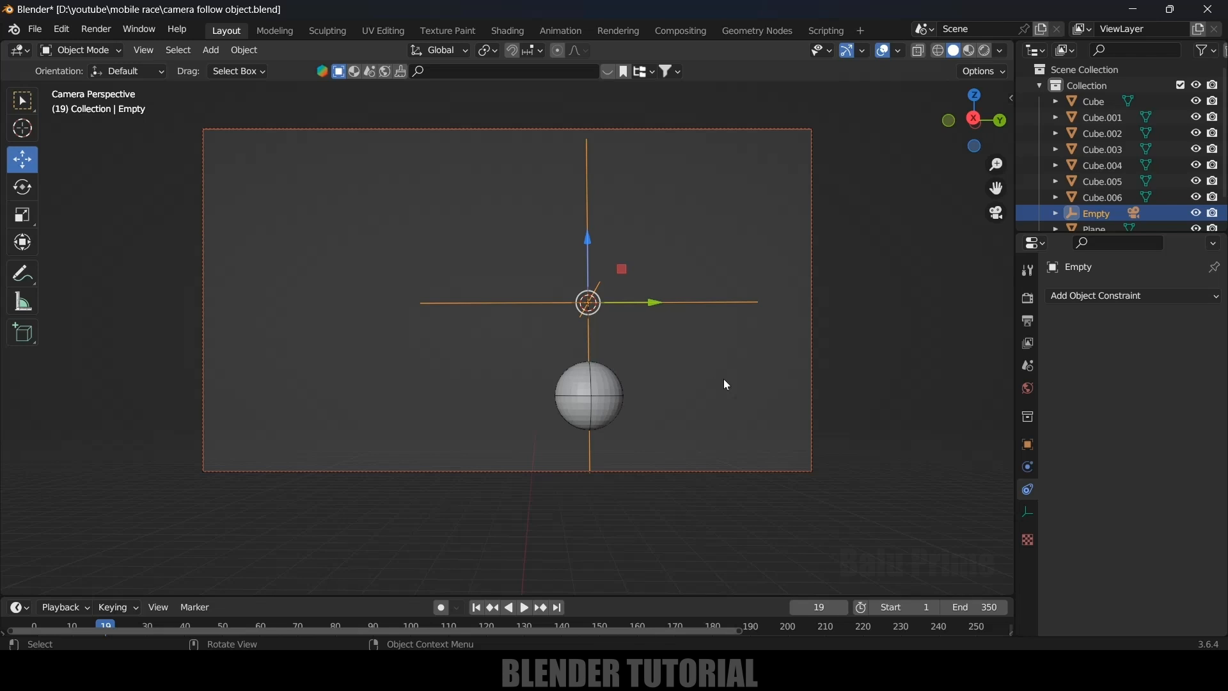
{"action": "mouse_move", "coordinate": [713, 360]}
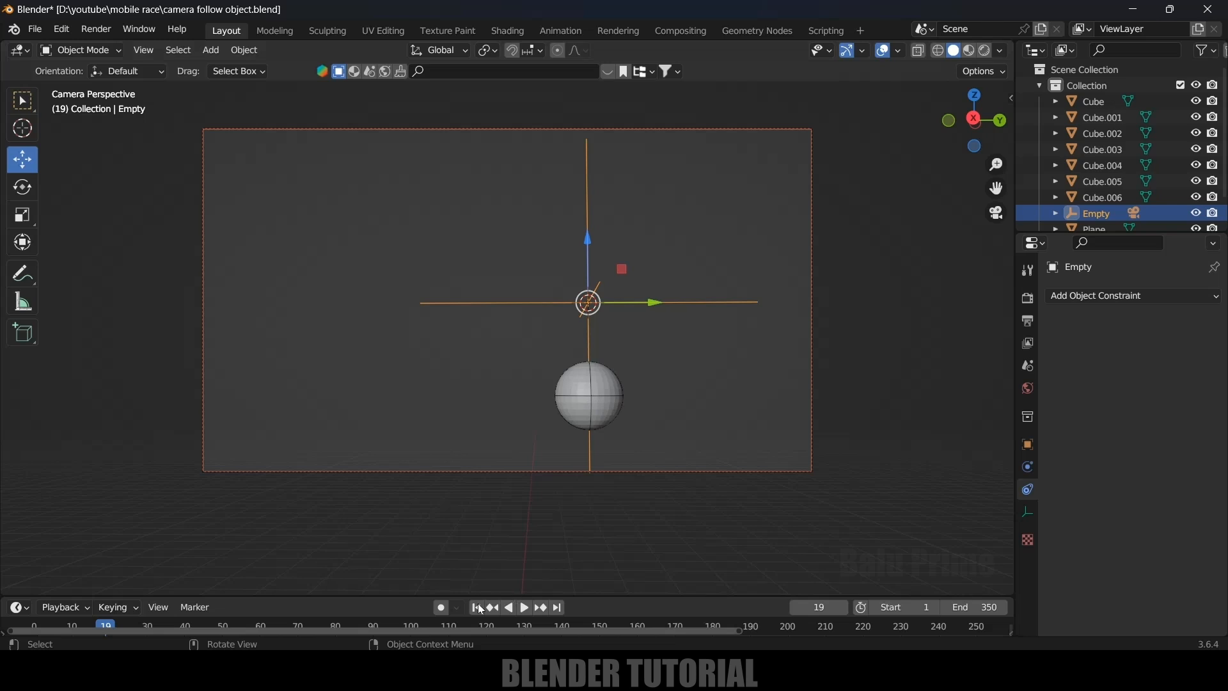
{"action": "left_click", "coordinate": [476, 607]}
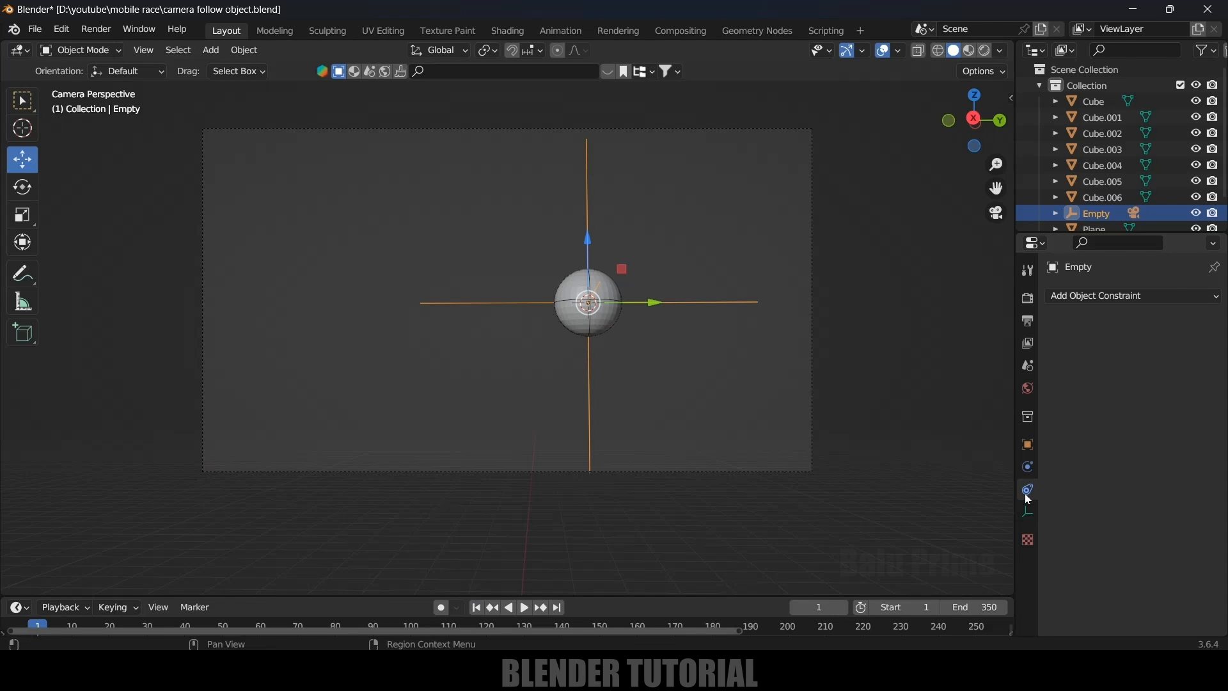
Add a Copy Location constraint to the empty targeting the sphere and play to watch the camera follow.
{"action": "left_click", "coordinate": [1096, 295]}
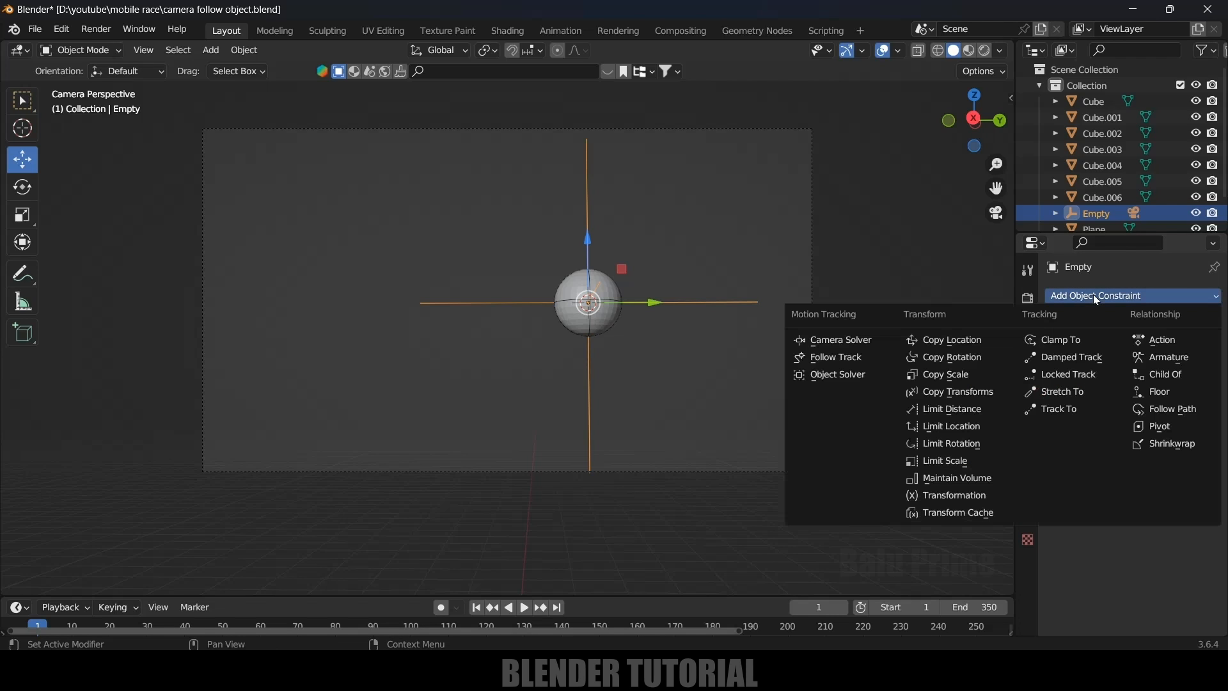
{"action": "left_click", "coordinate": [951, 339]}
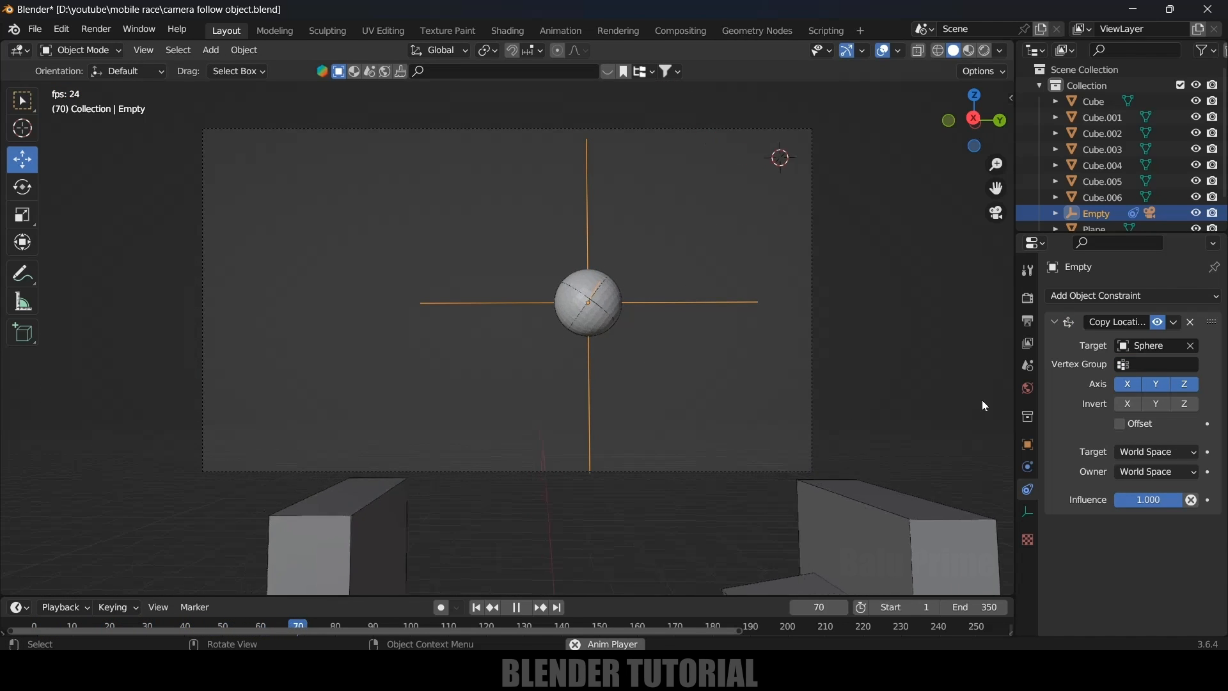
{"action": "left_click", "coordinate": [516, 612]}
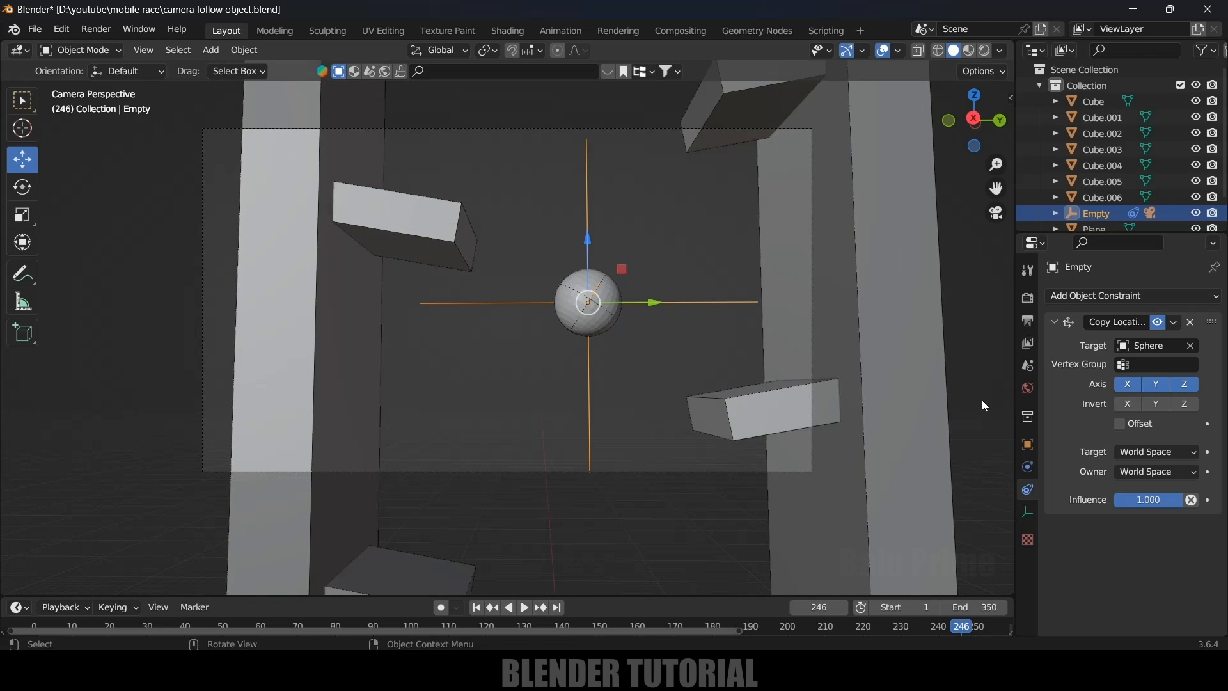
{"action": "mouse_move", "coordinate": [419, 597]}
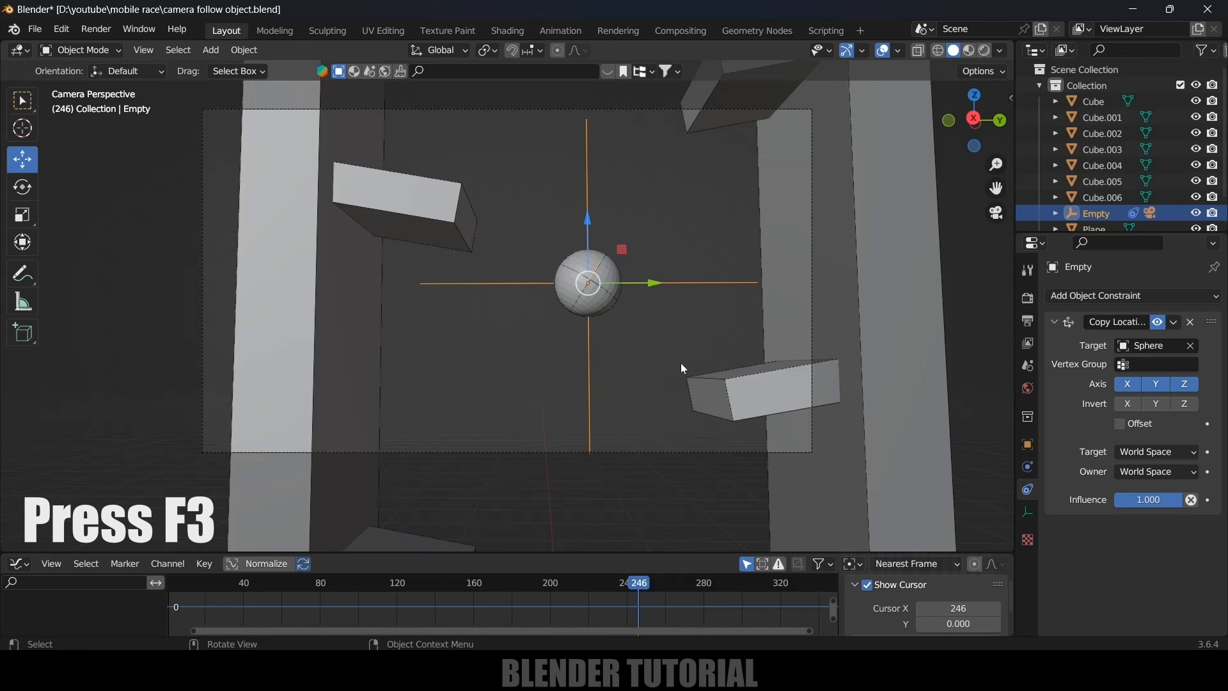
Run Bake Action from the F3 search with Visual Keying enabled to bake the empty's motion into keyframes.
{"action": "type", "text": "bak"}
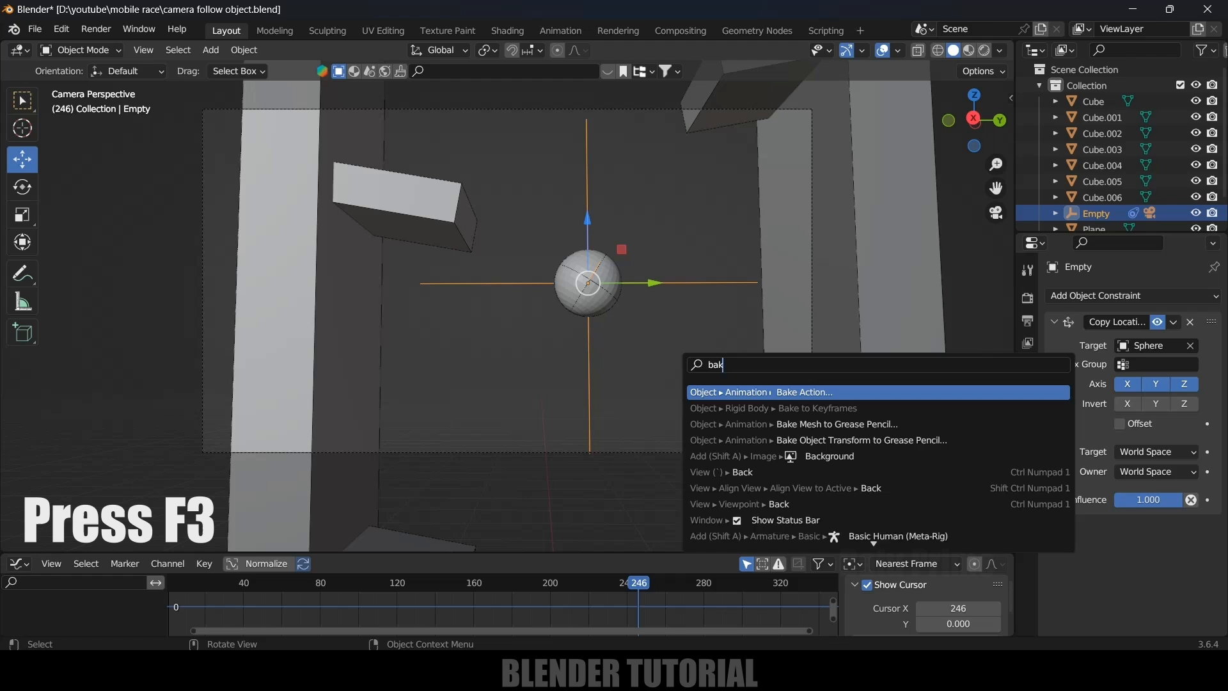
{"action": "type", "text": "e"}
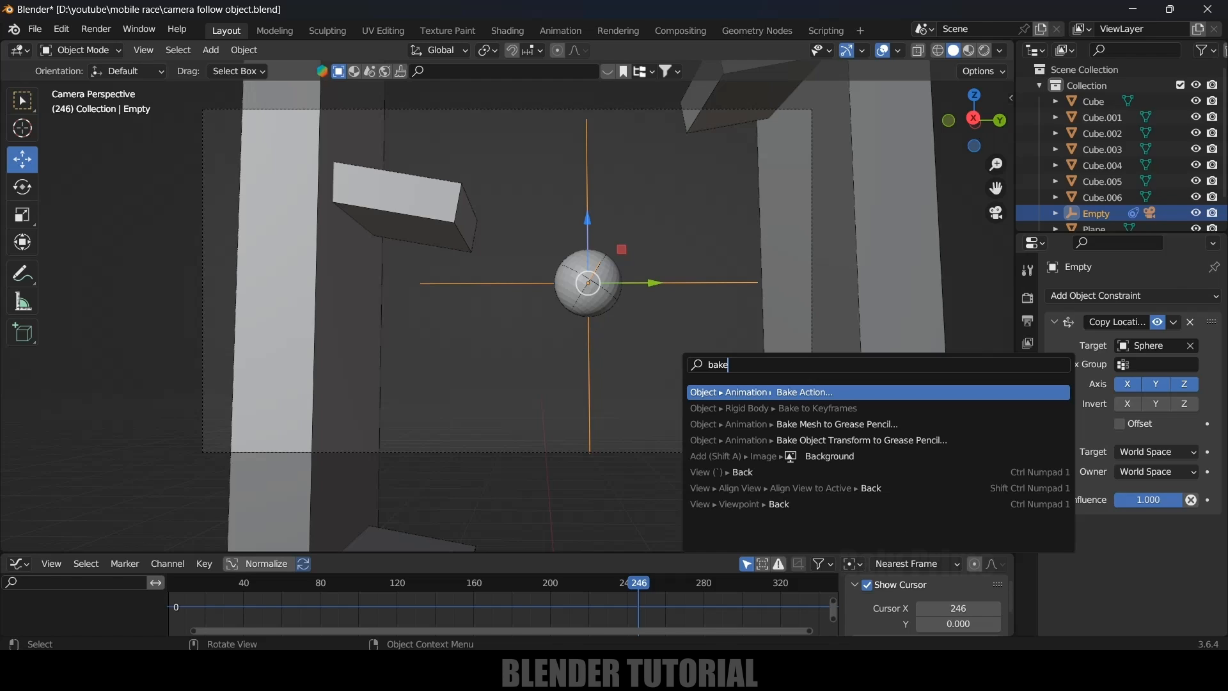
{"action": "mouse_move", "coordinate": [814, 408]}
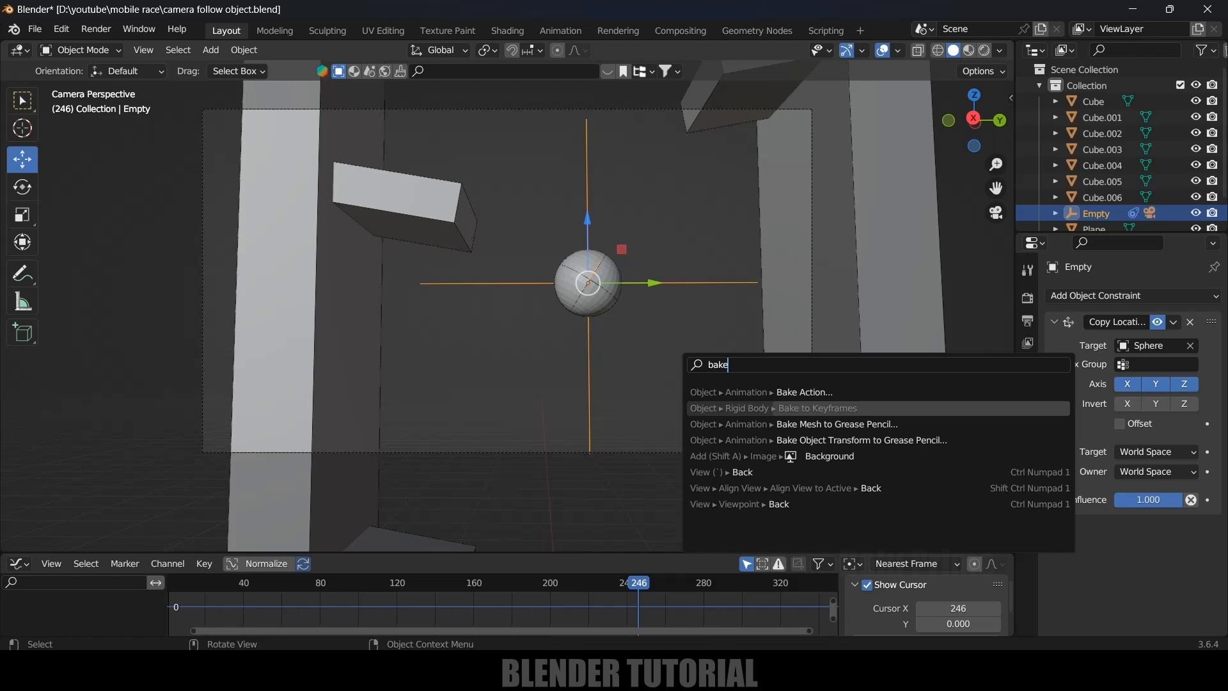
{"action": "mouse_move", "coordinate": [798, 391]}
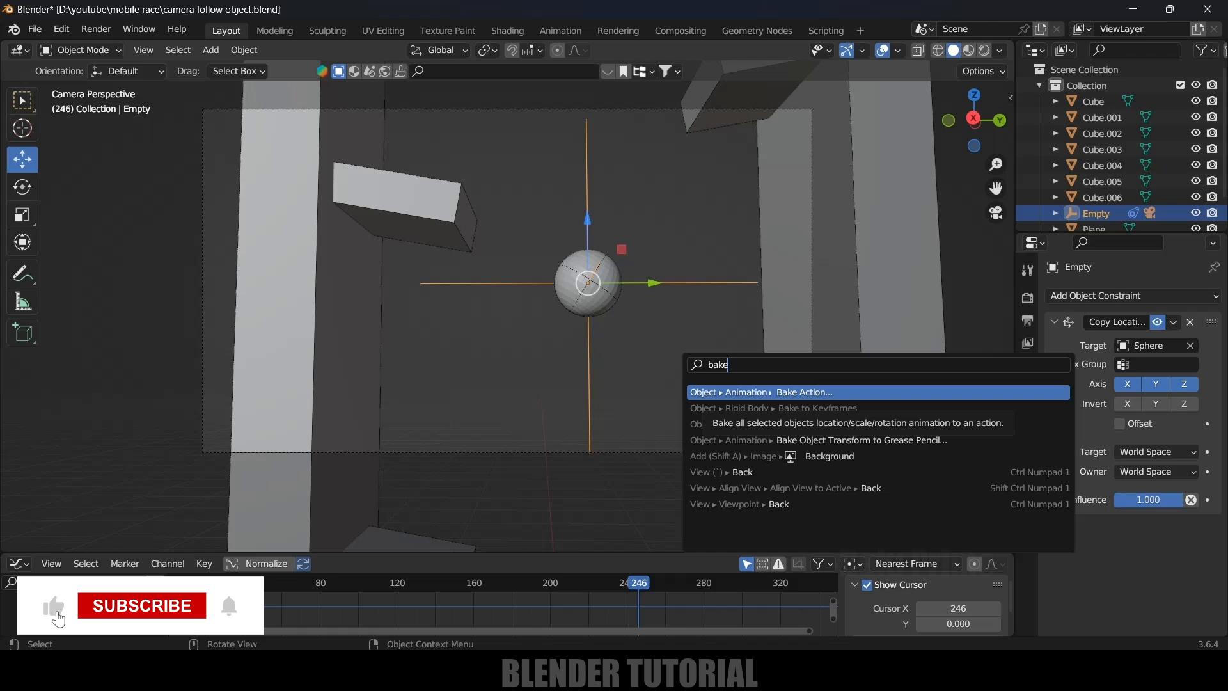
{"action": "left_click", "coordinate": [802, 391]}
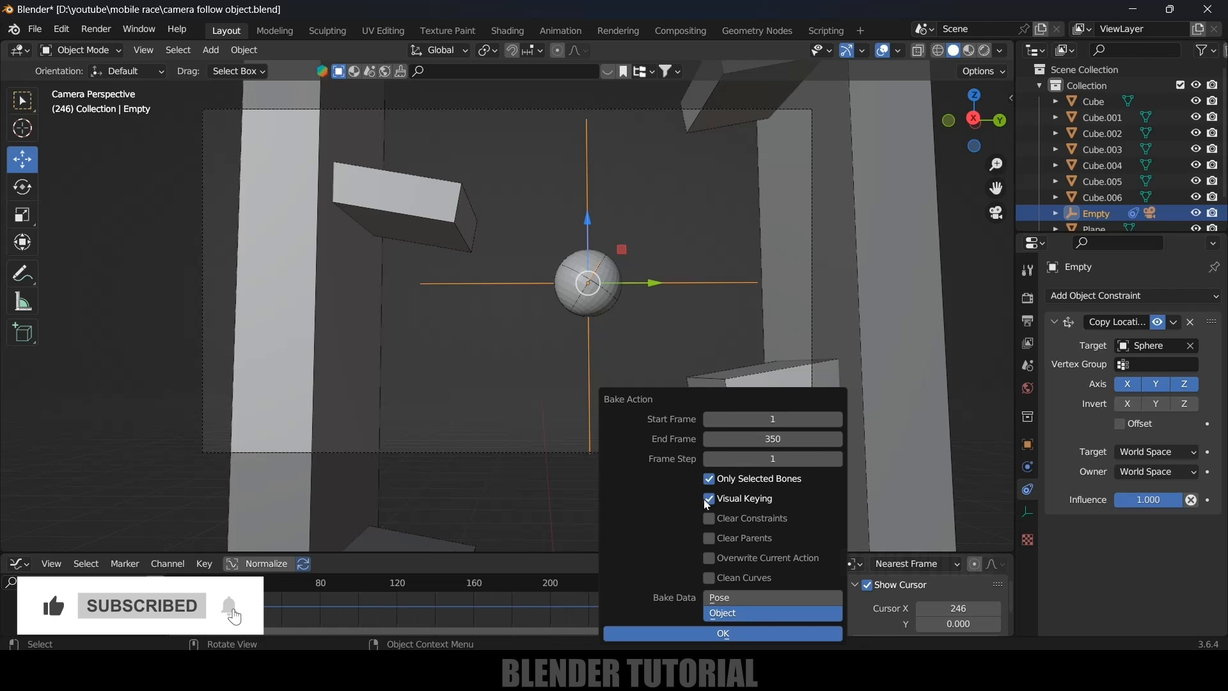
{"action": "left_click", "coordinate": [708, 498]}
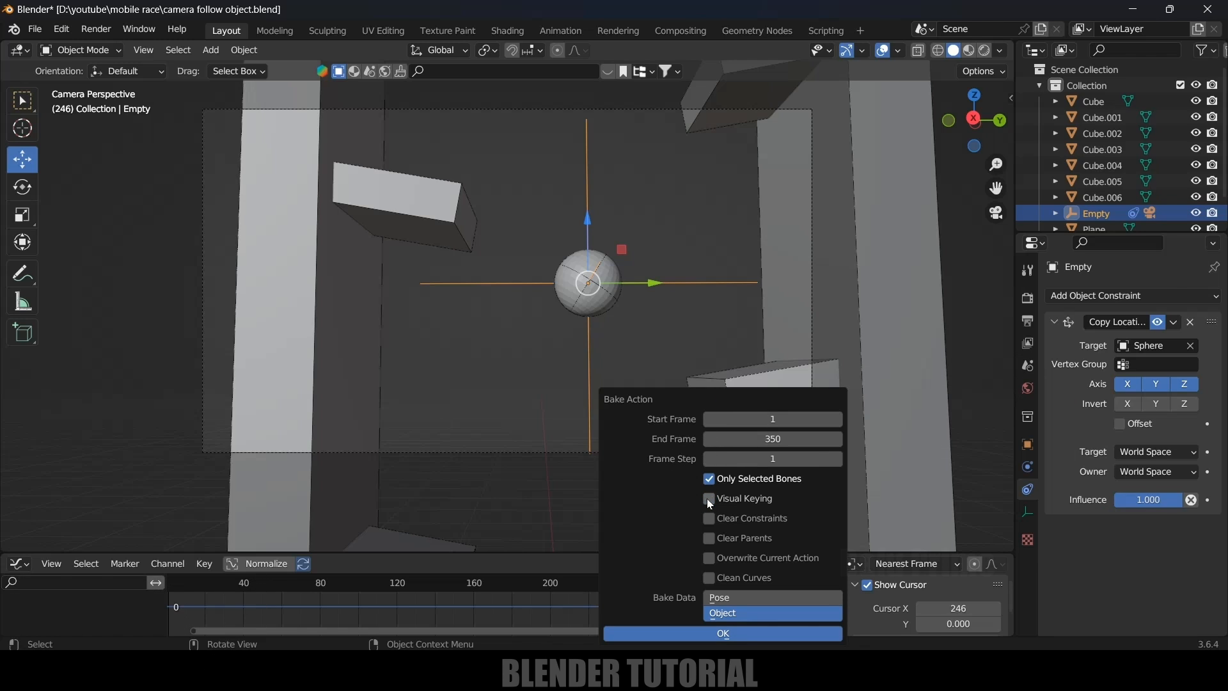
{"action": "left_click", "coordinate": [708, 498]}
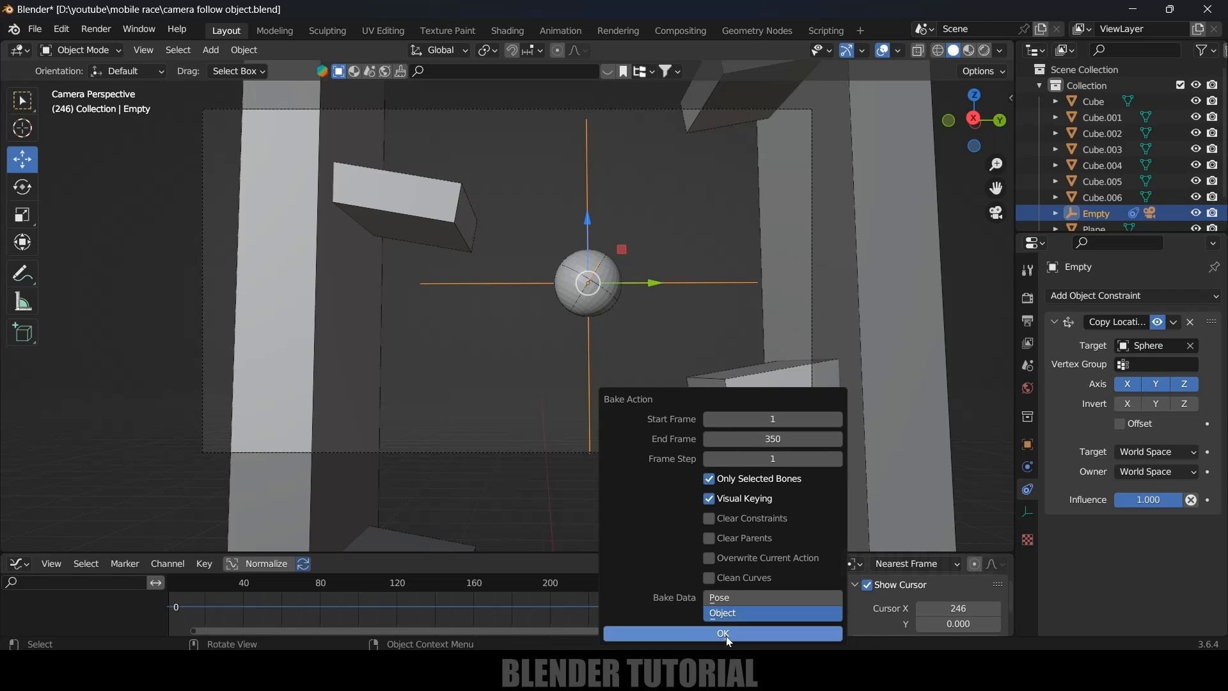
{"action": "left_click", "coordinate": [721, 633]}
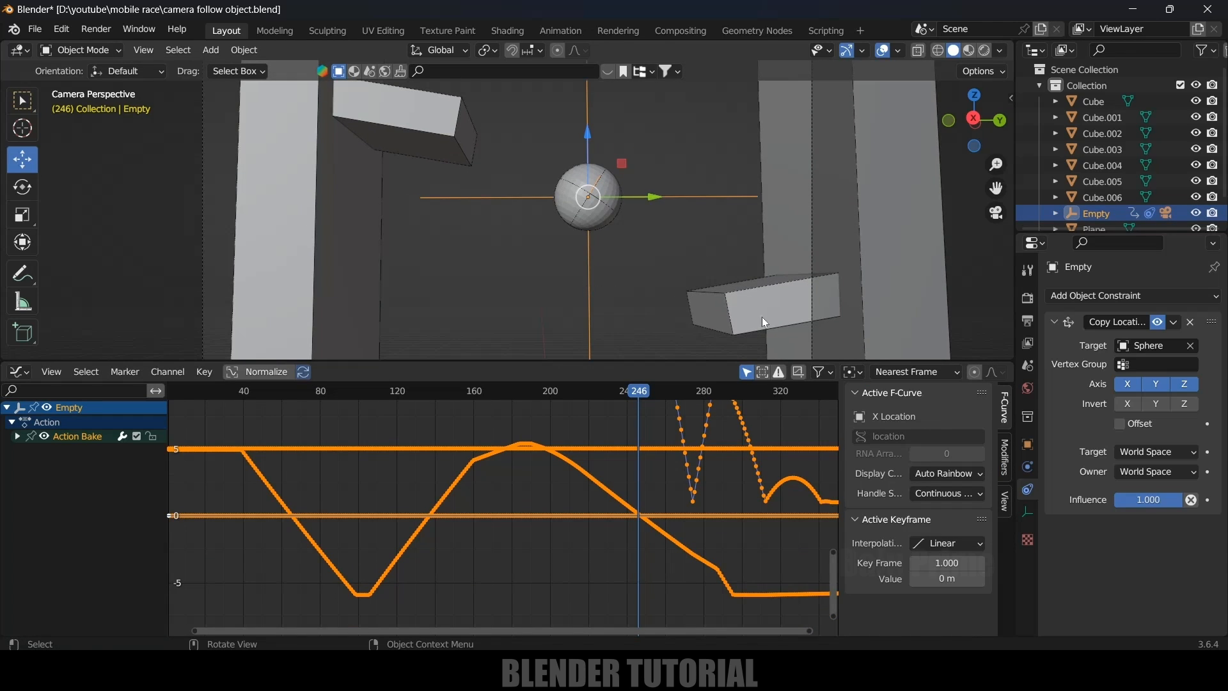
{"action": "mouse_move", "coordinate": [1189, 322]}
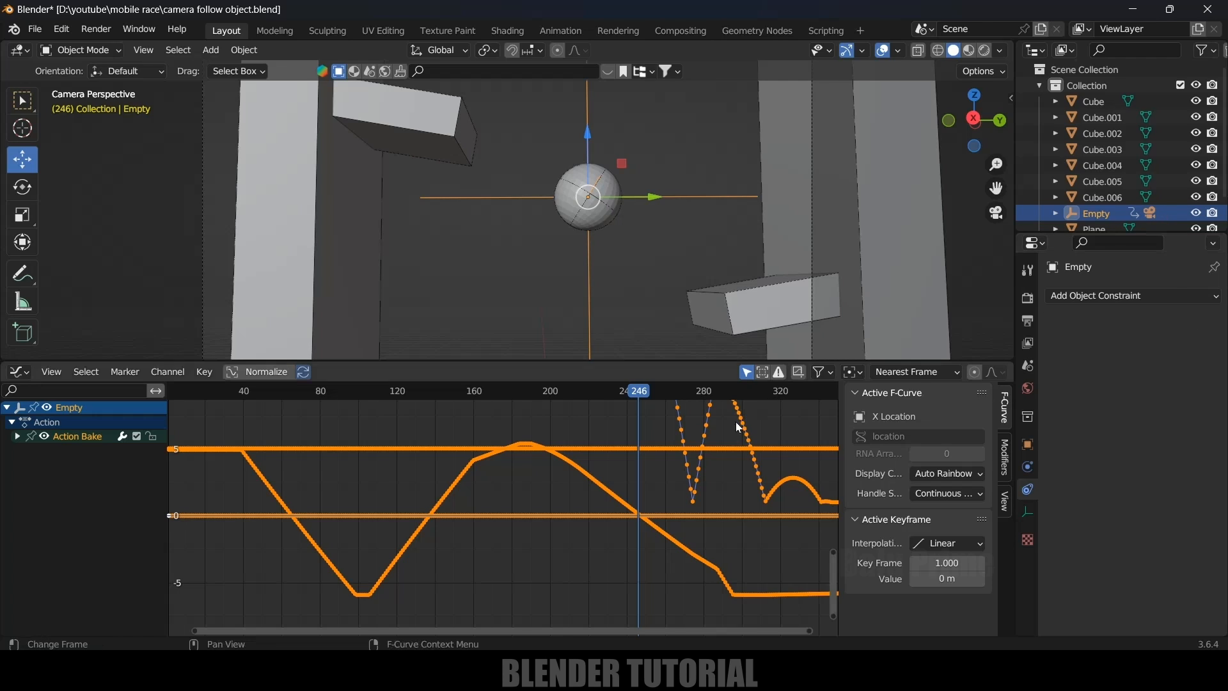
{"action": "mouse_move", "coordinate": [603, 432]}
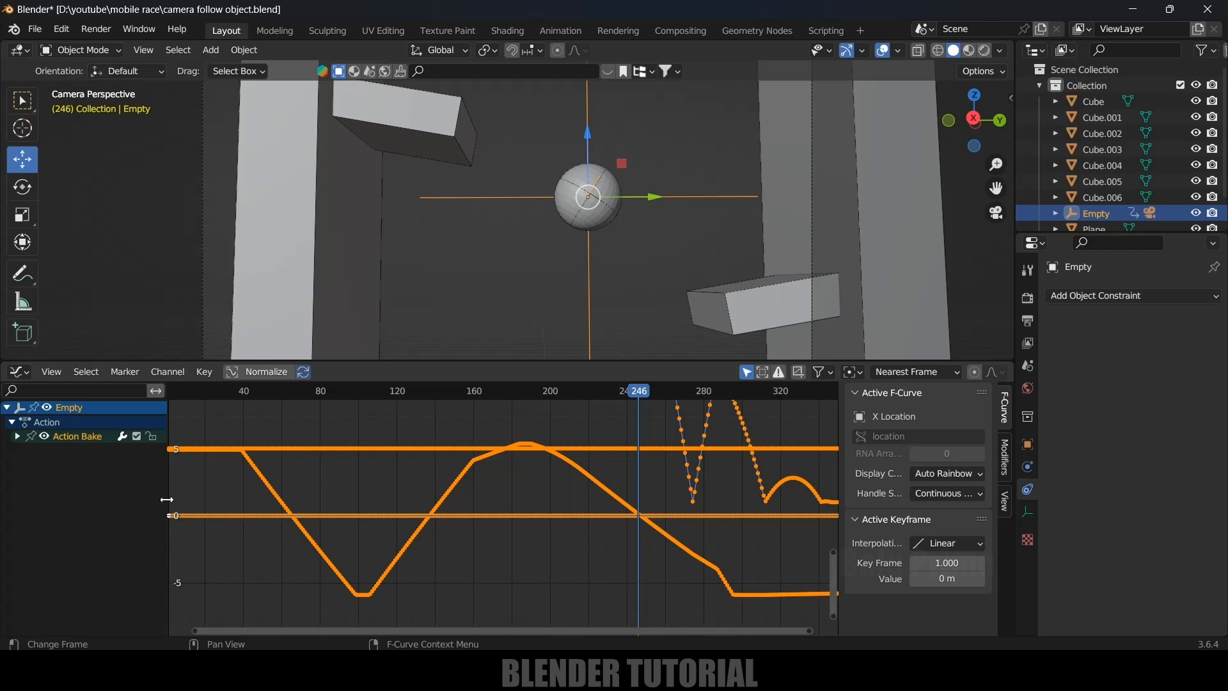
Select all the empty's baked keyframes and apply Smooth (Legacy) to the curves.
{"action": "left_click", "coordinate": [203, 371]}
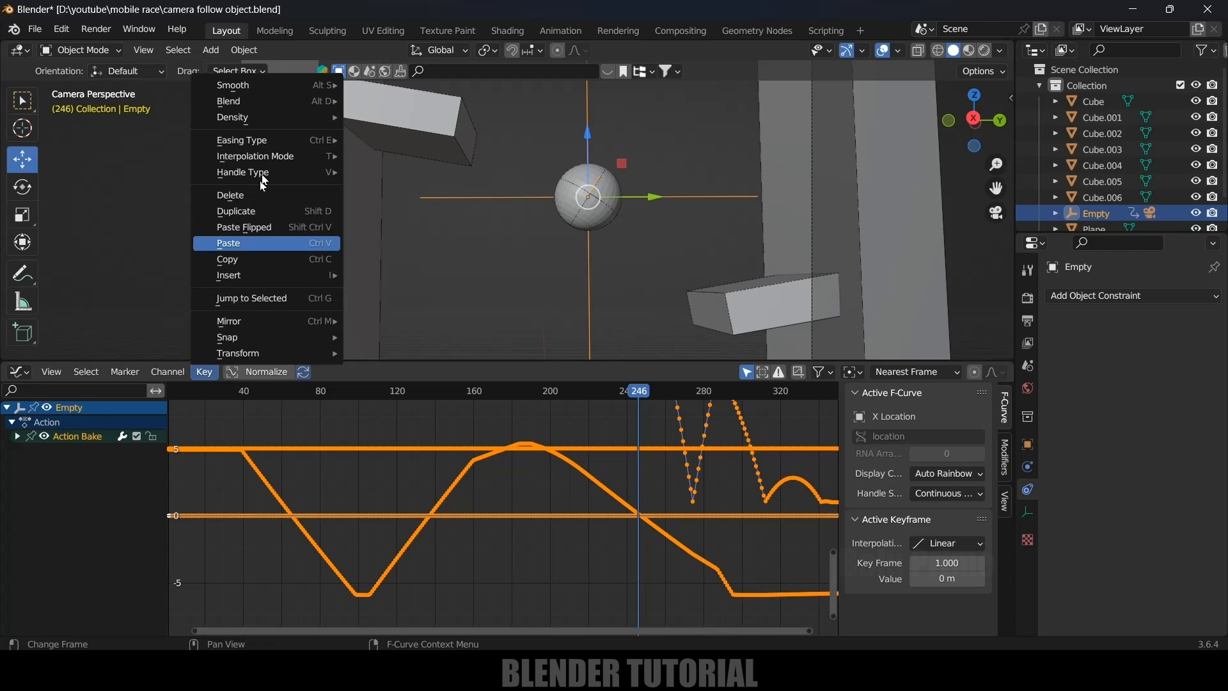
{"action": "mouse_move", "coordinate": [233, 84]}
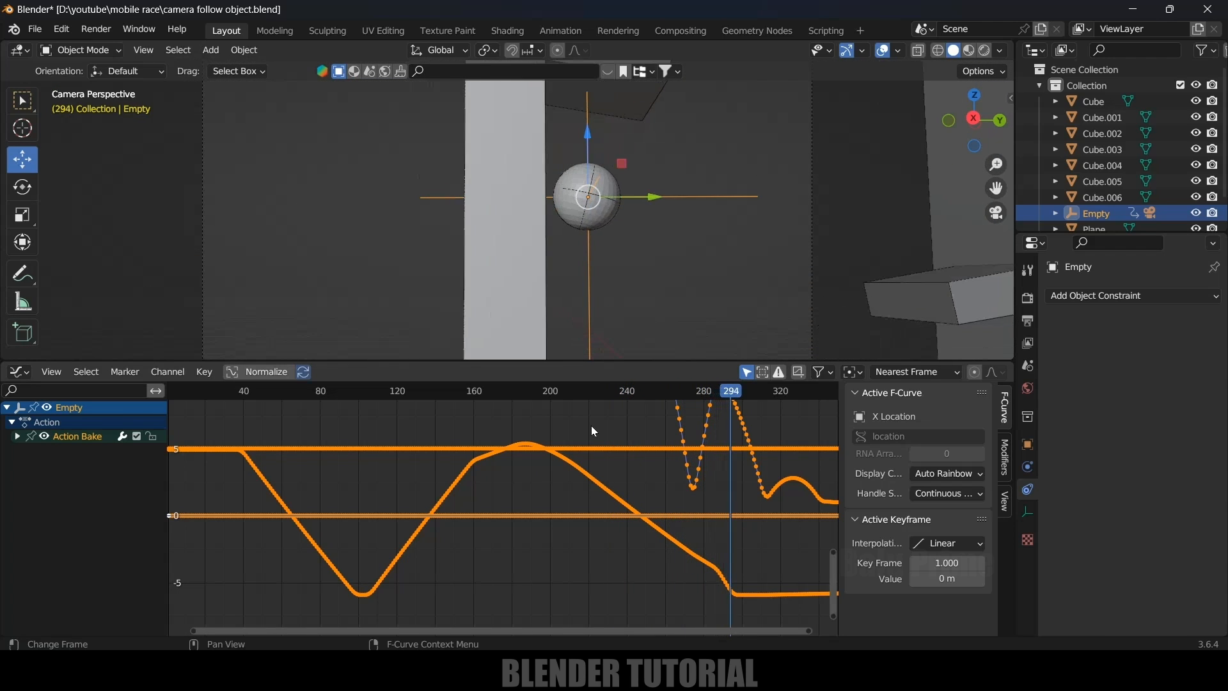
{"action": "mouse_move", "coordinate": [196, 410]}
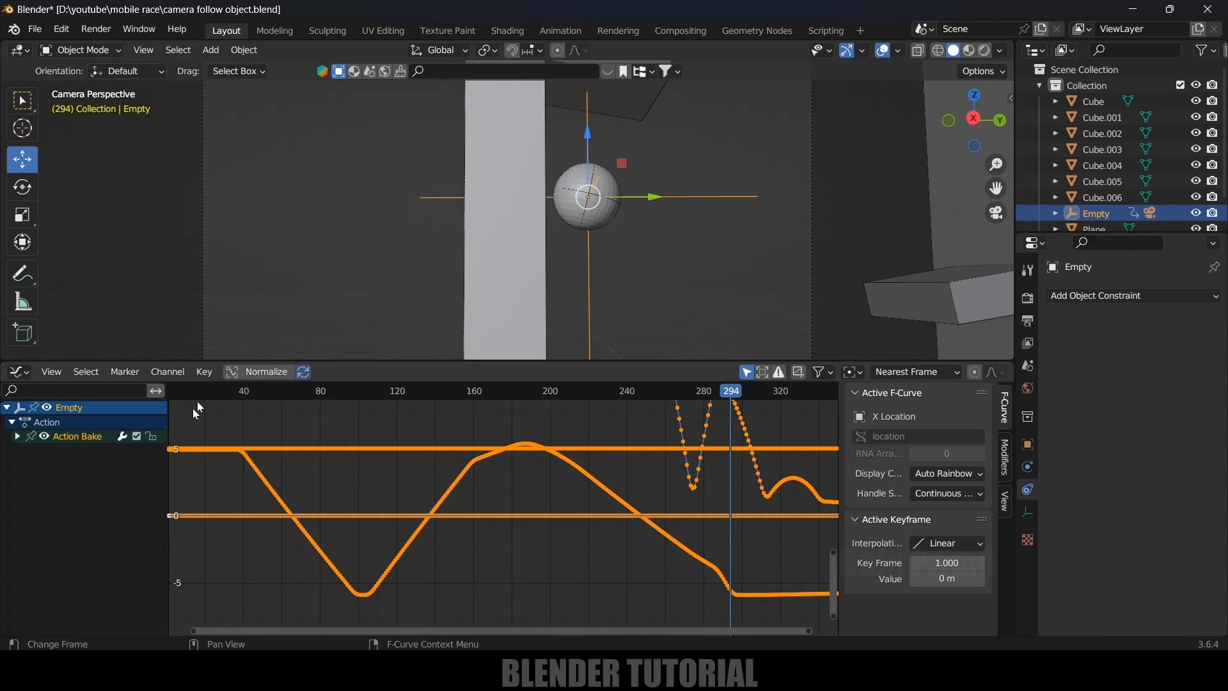
{"action": "left_click", "coordinate": [203, 372]}
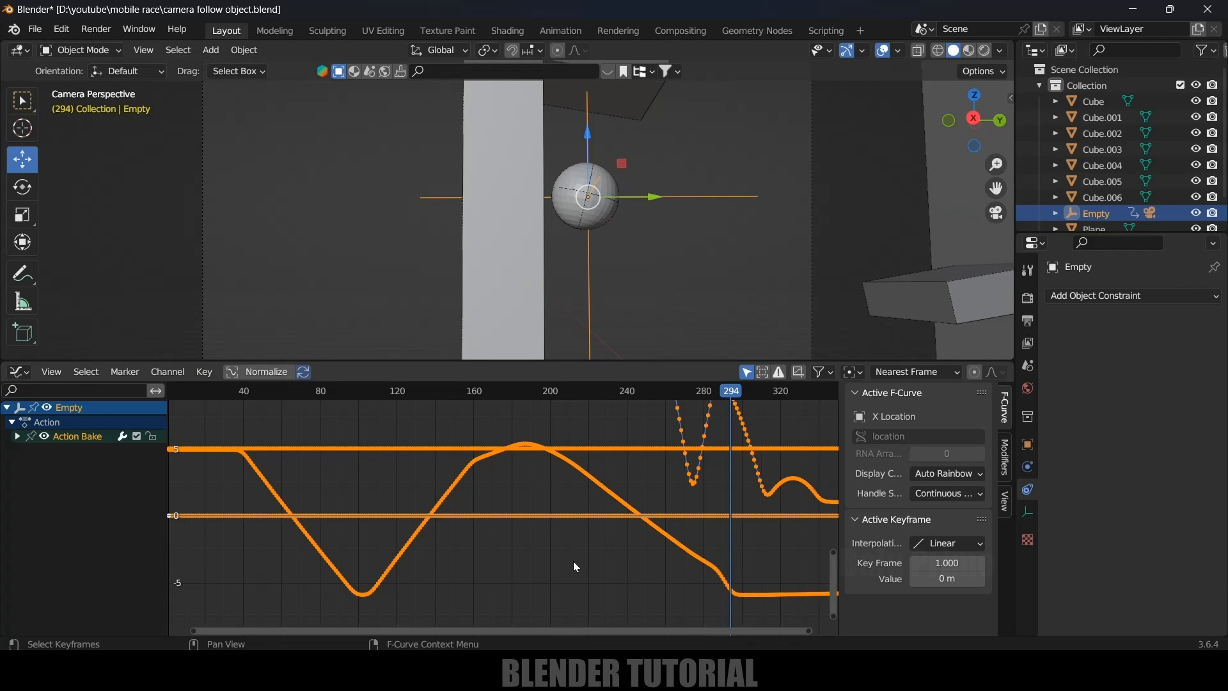
{"action": "key", "text": "alt+s"}
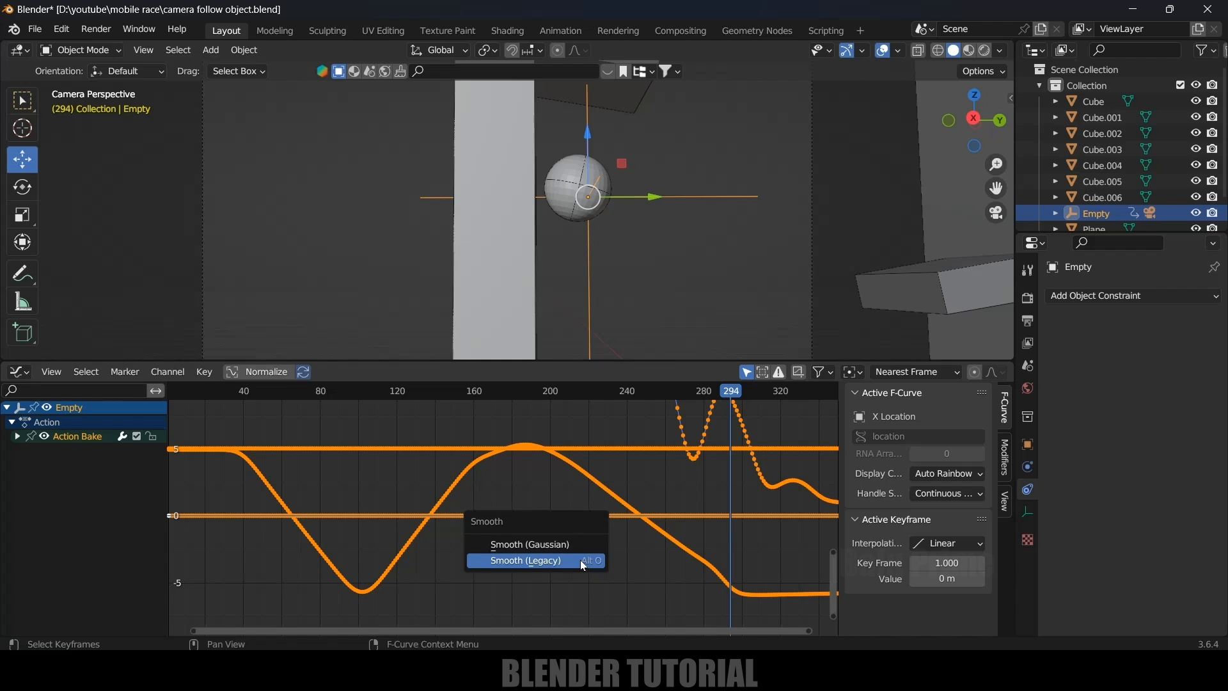
{"action": "left_click", "coordinate": [524, 560]}
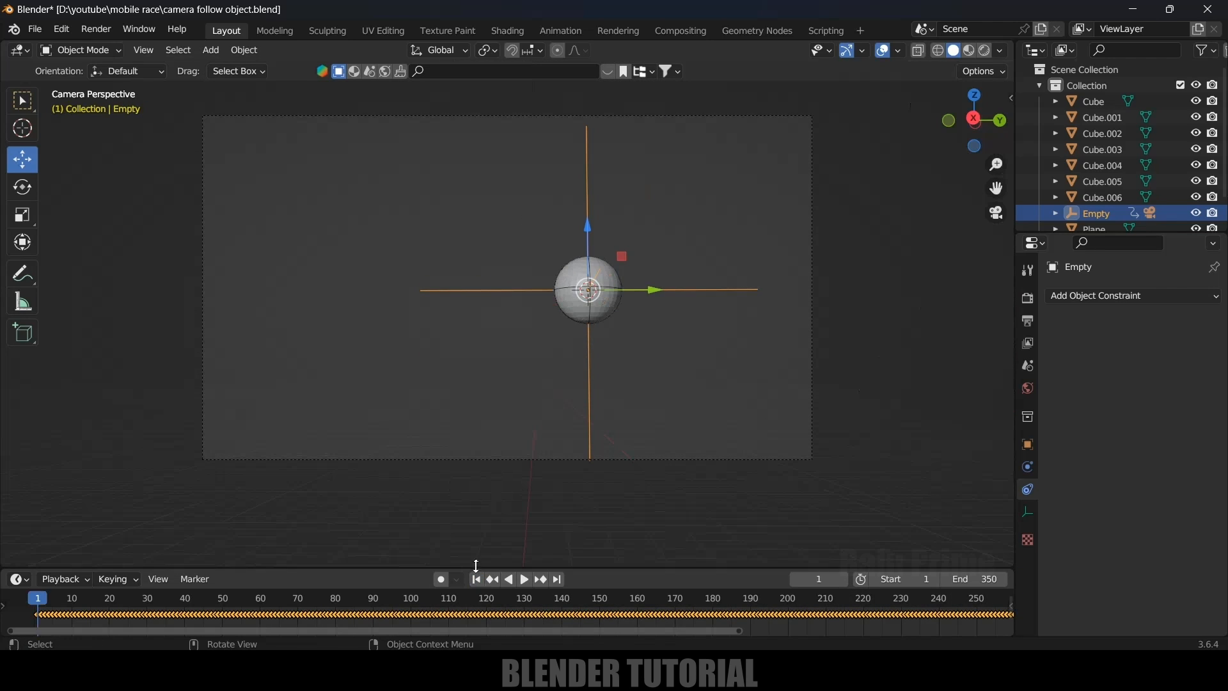
Play the animation through the camera to confirm it follows the ball smoothly.
{"action": "left_click", "coordinate": [522, 580]}
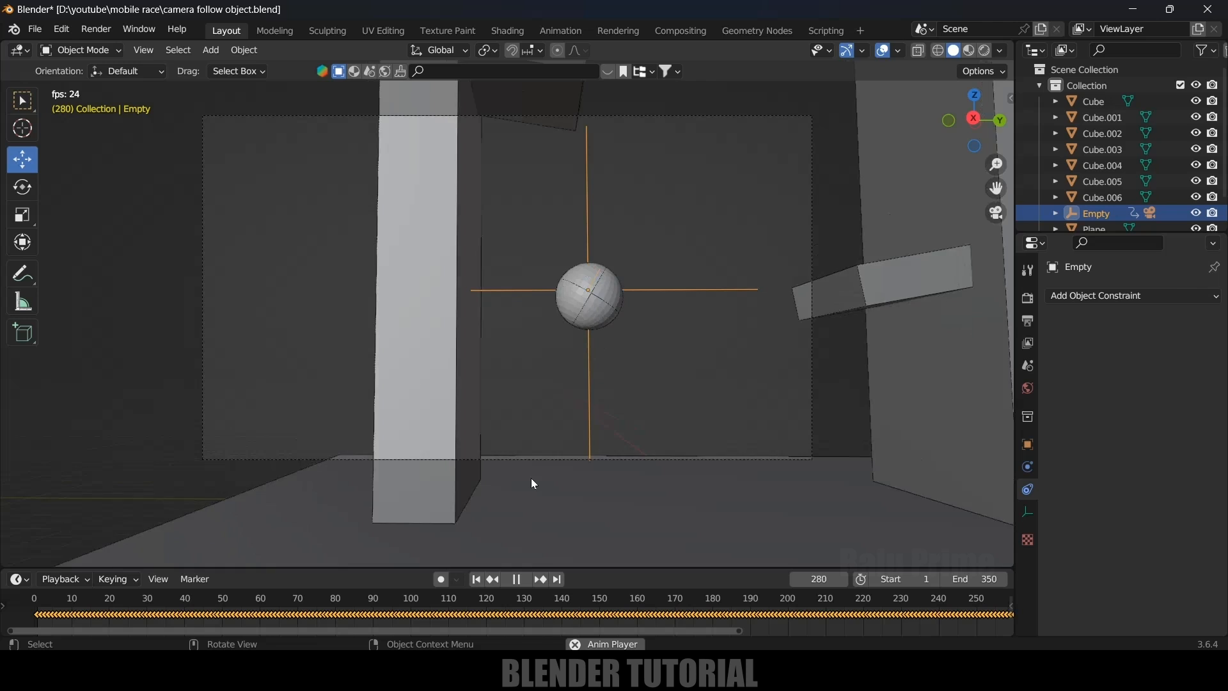
{"action": "left_click", "coordinate": [514, 579]}
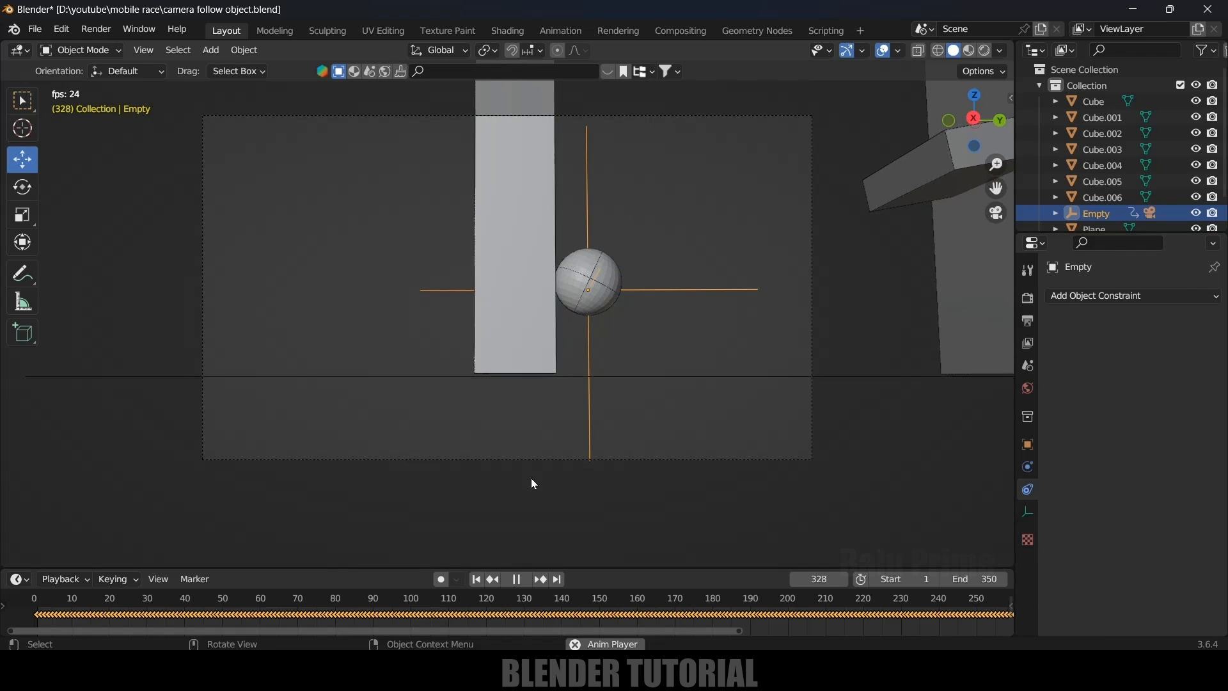
{"action": "left_click", "coordinate": [137, 597]}
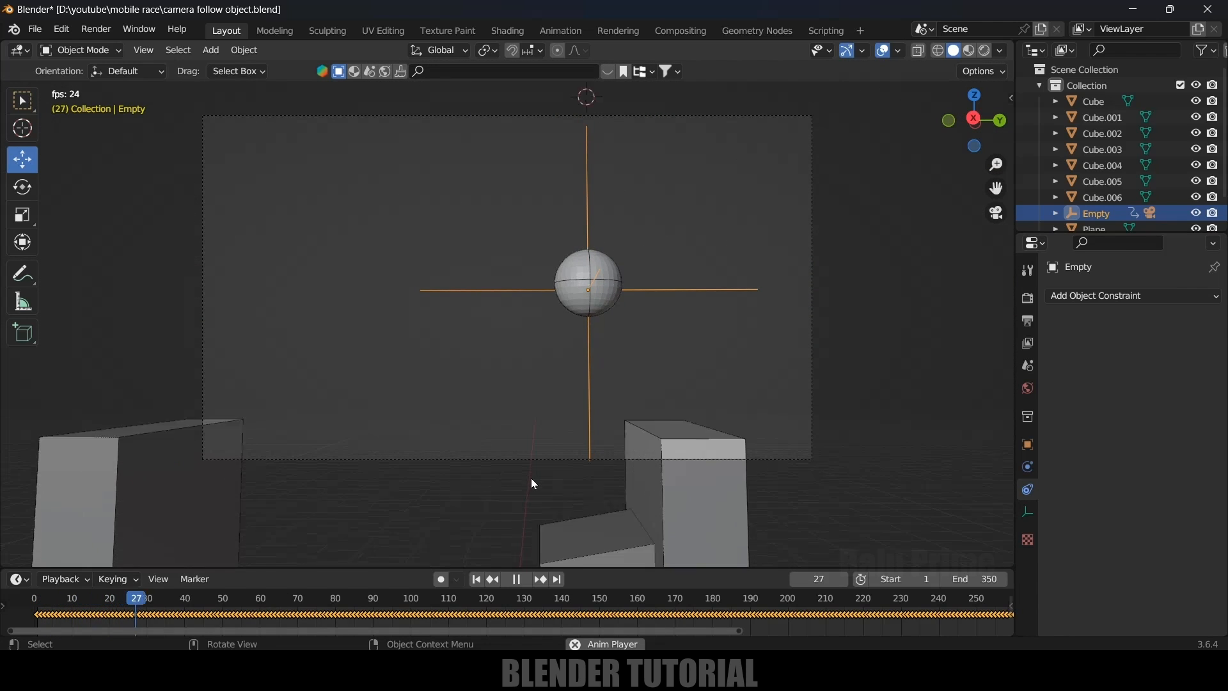
{"action": "left_click", "coordinate": [538, 578]}
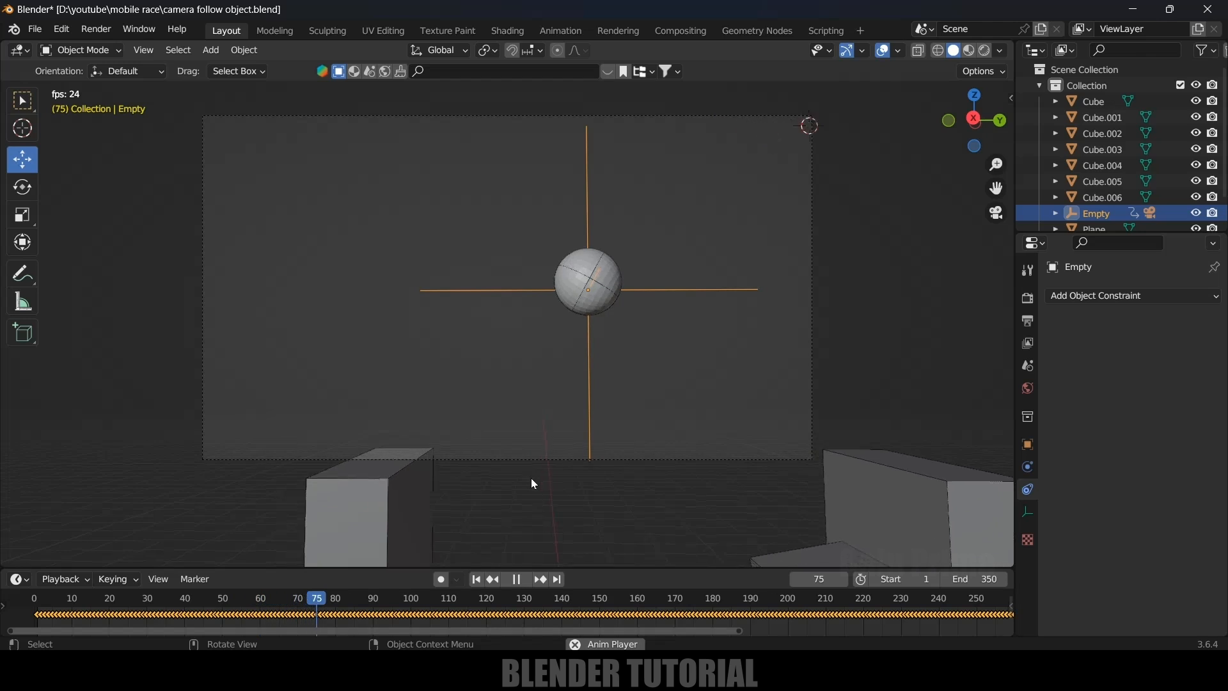